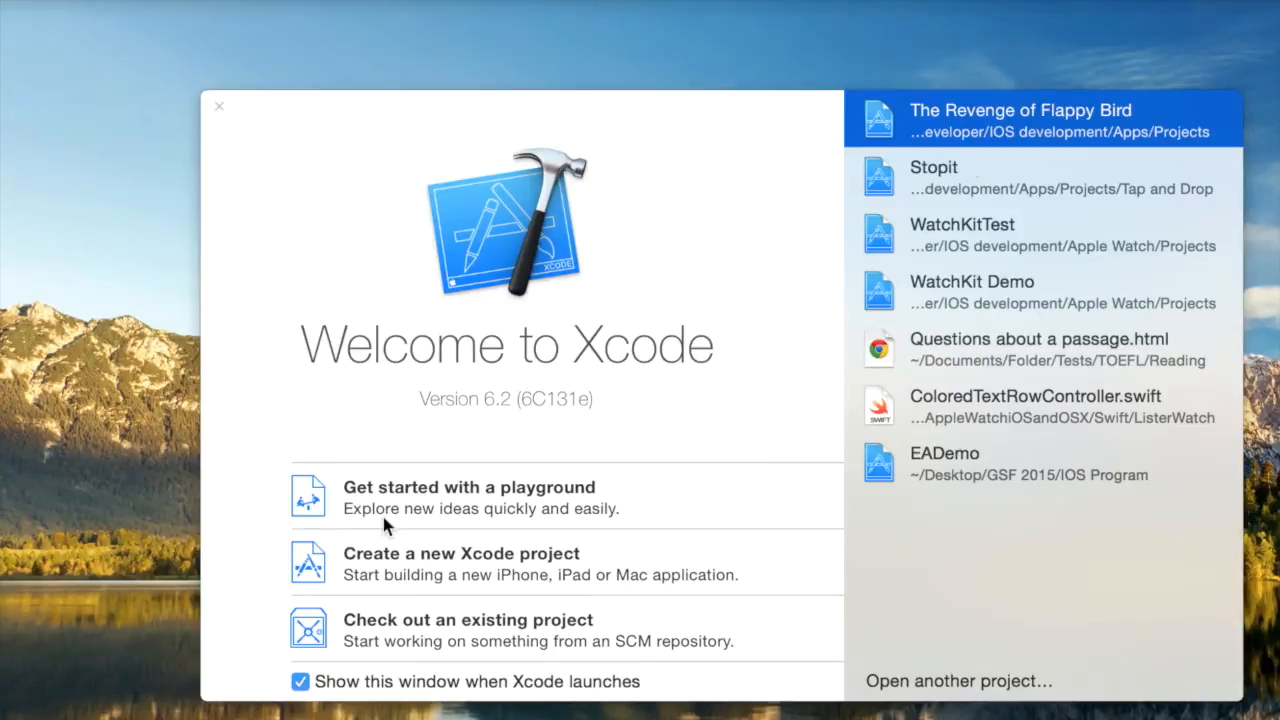
pyautogui.moveTo(420, 573)
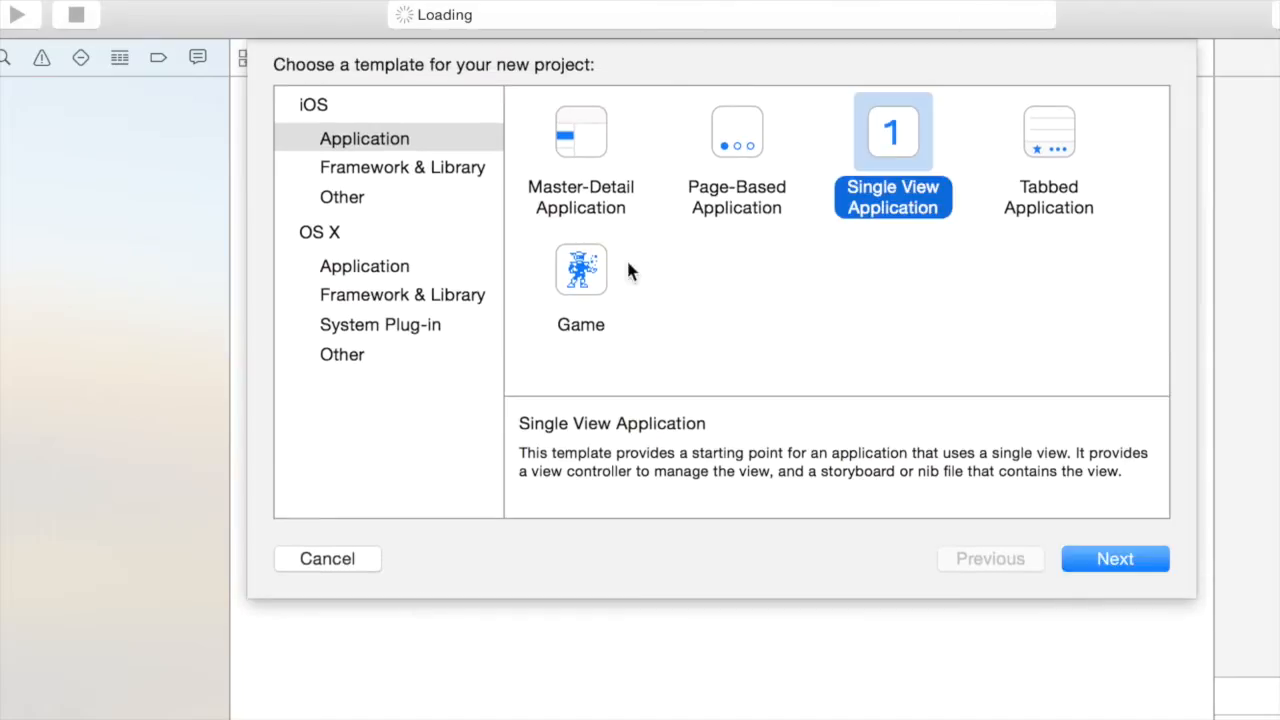
pyautogui.moveTo(893, 131)
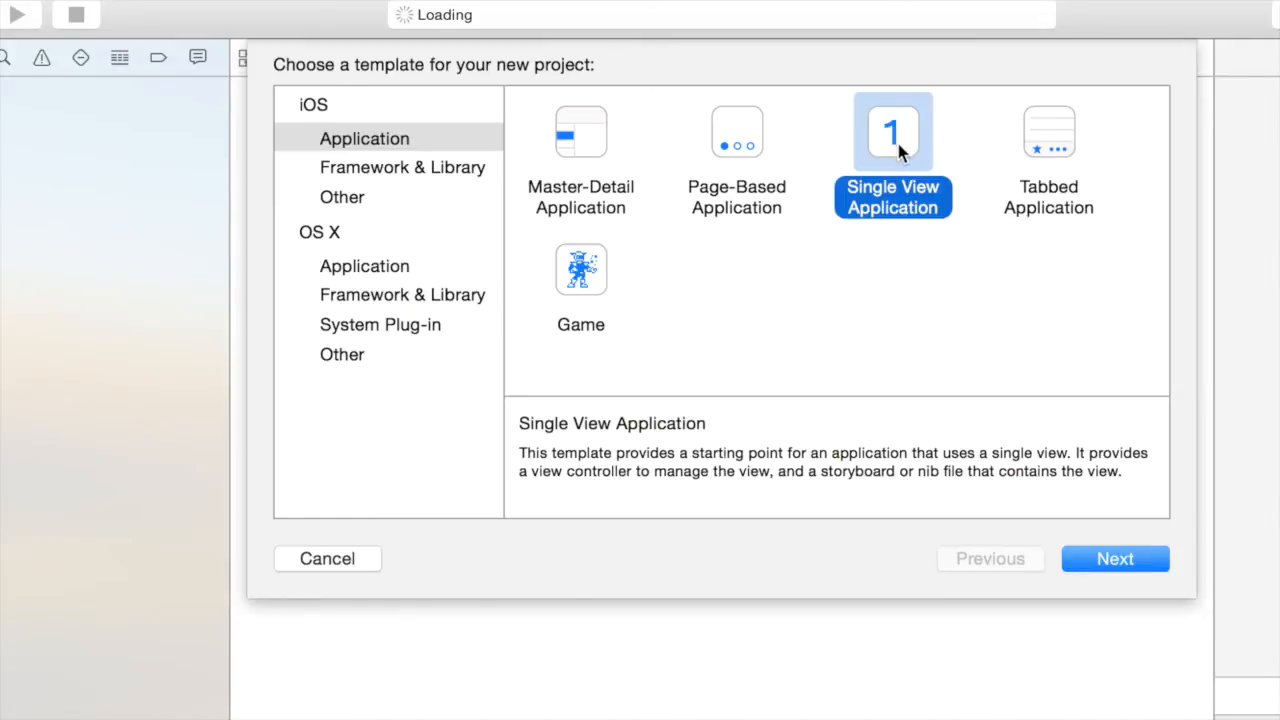
# Create the iPhone project 'iAdDemo' in Objective-C with Core Data turned off
pyautogui.click(1114, 558)
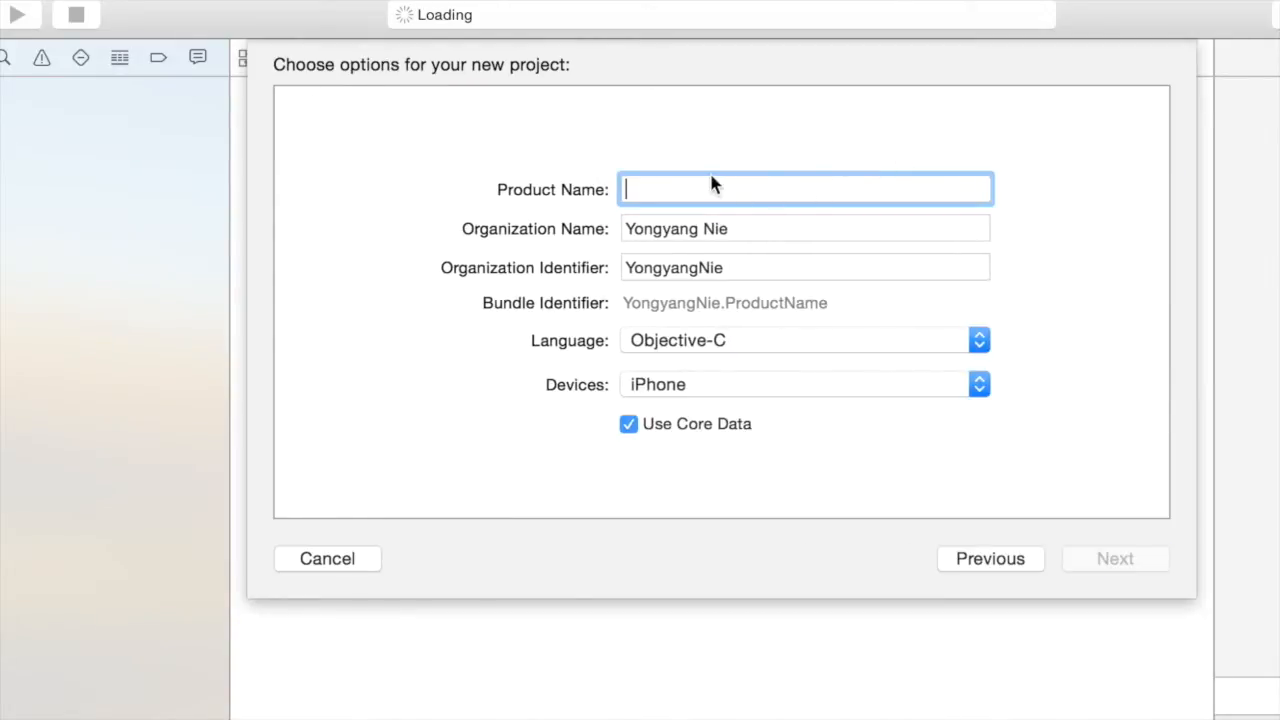
pyautogui.write('iAd')
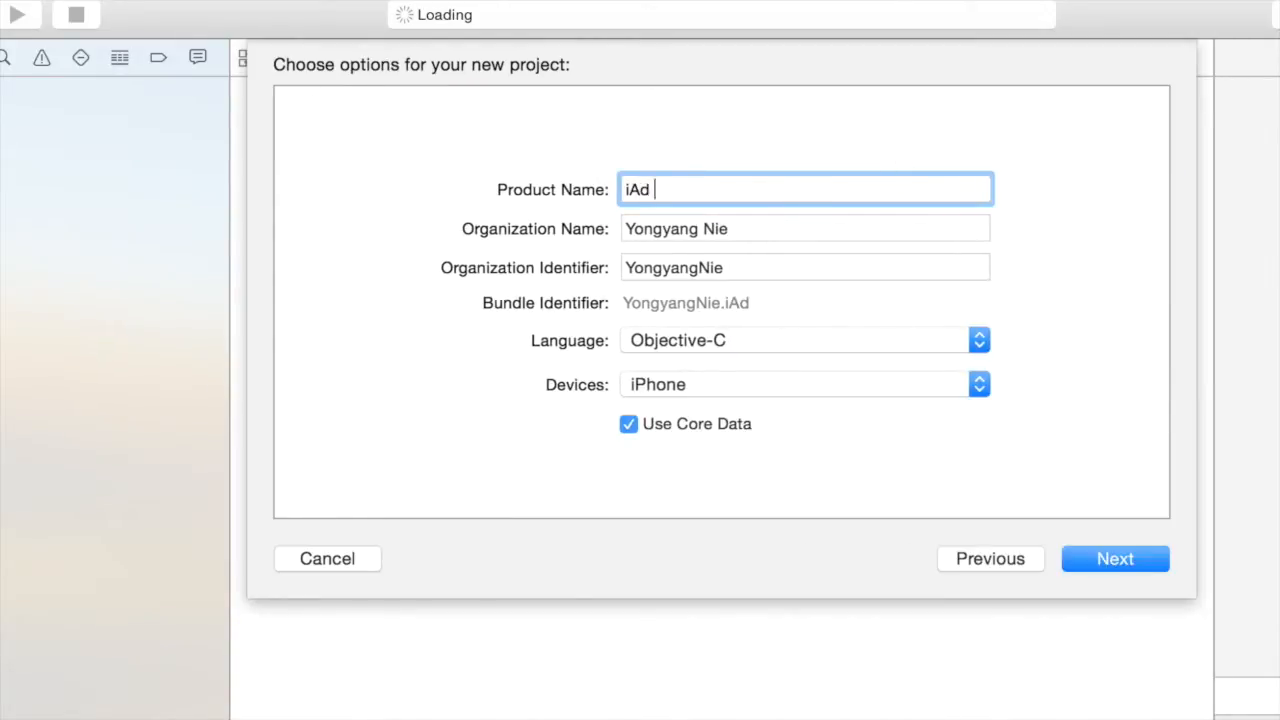
pyautogui.write('D')
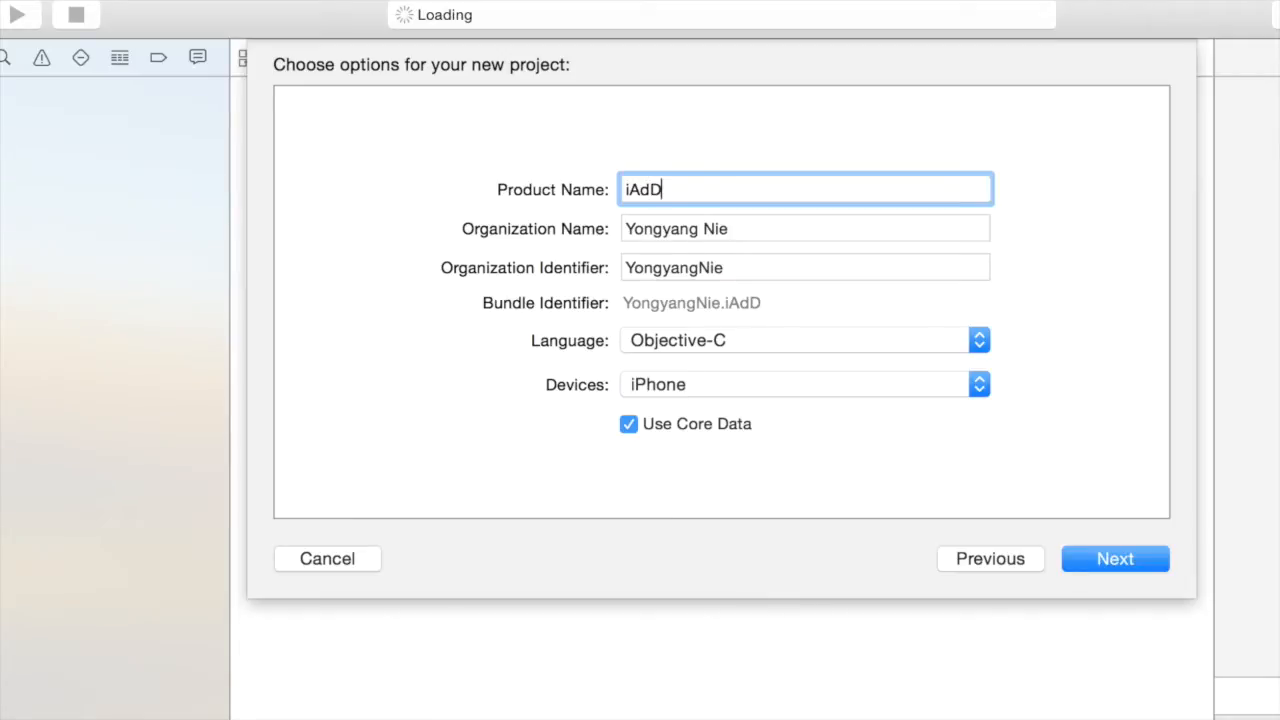
pyautogui.write('emo')
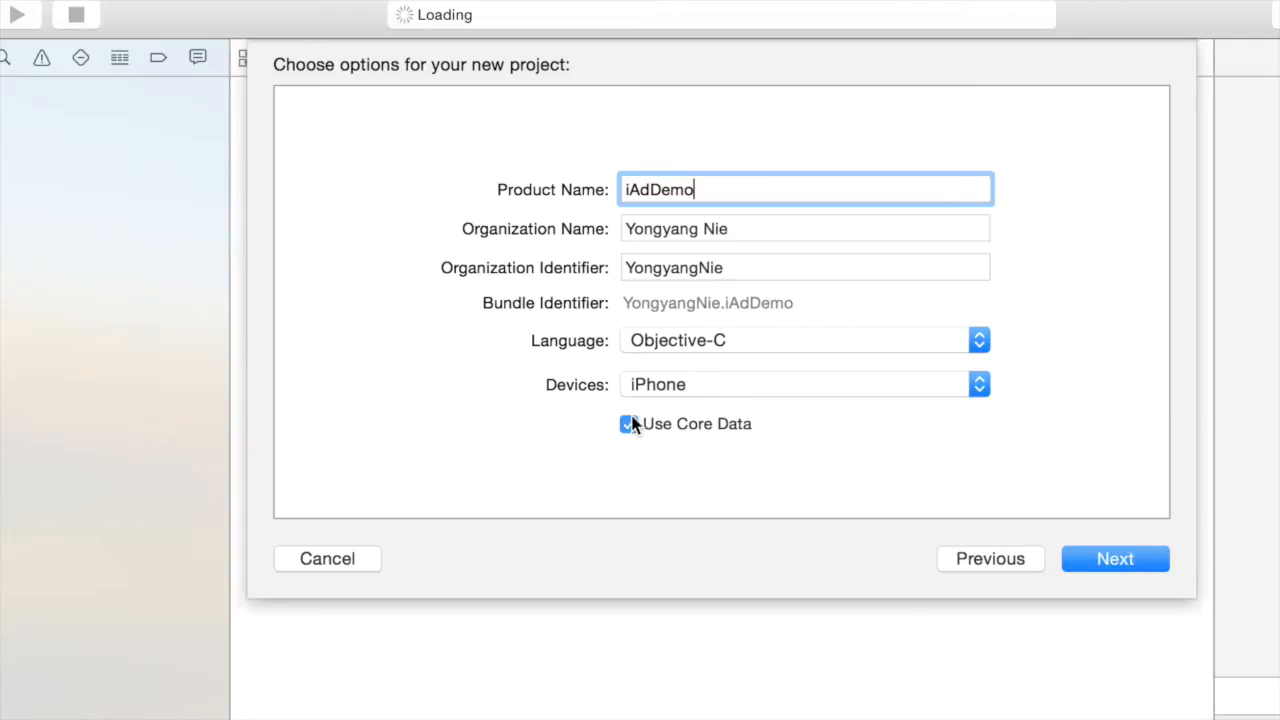
pyautogui.click(628, 423)
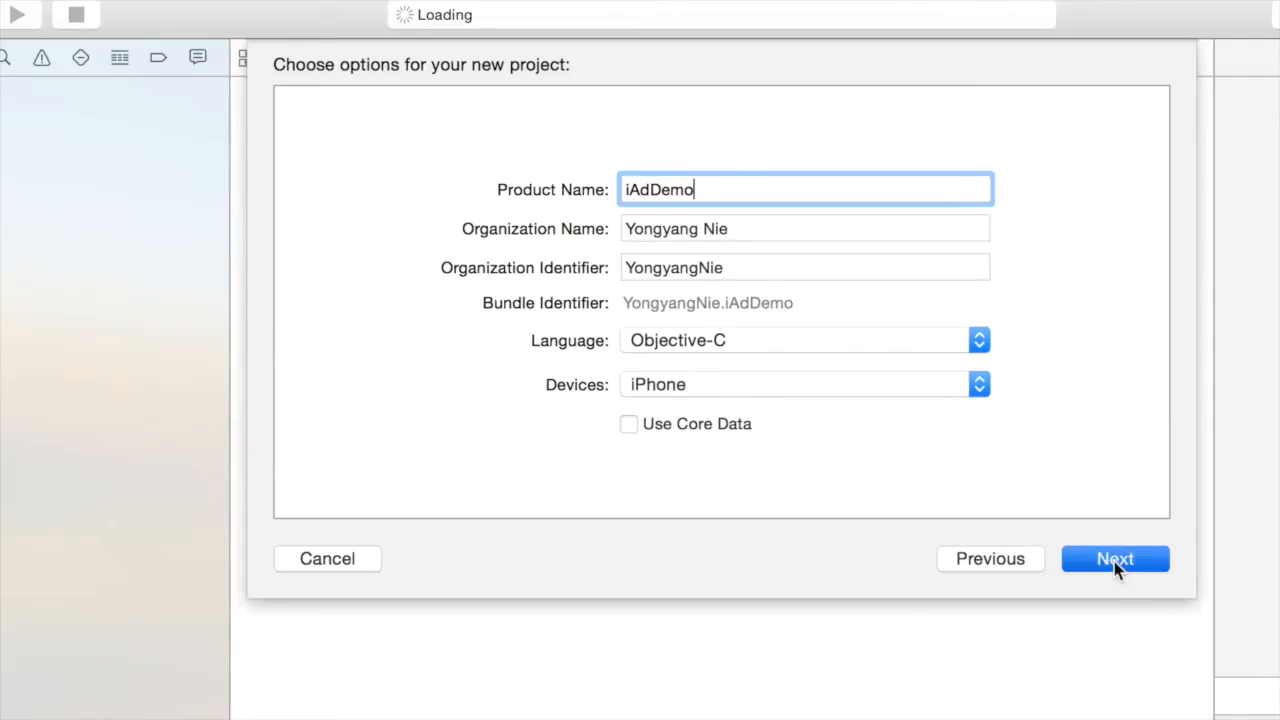
pyautogui.click(1115, 558)
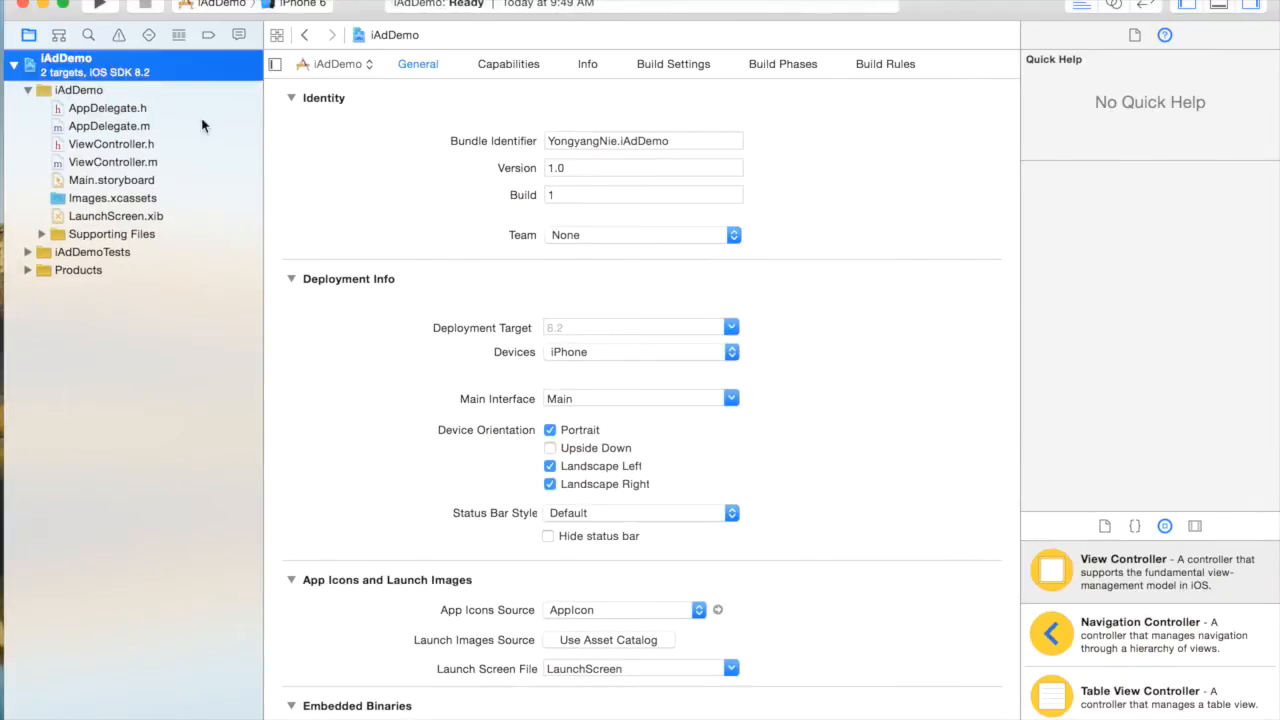
pyautogui.moveTo(461, 529)
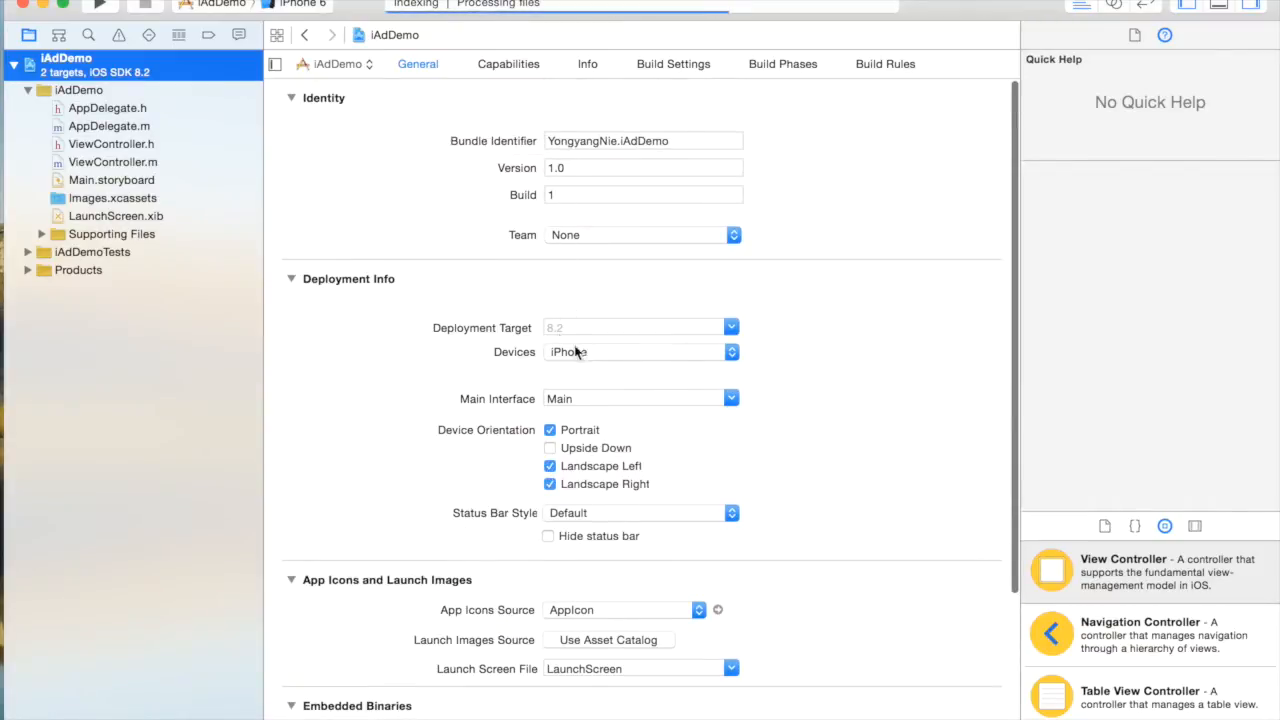
# Add iAd.framework to Linked Frameworks and Libraries, then open Main.storyboard
pyautogui.scroll(-3)
pyautogui.write('iad')
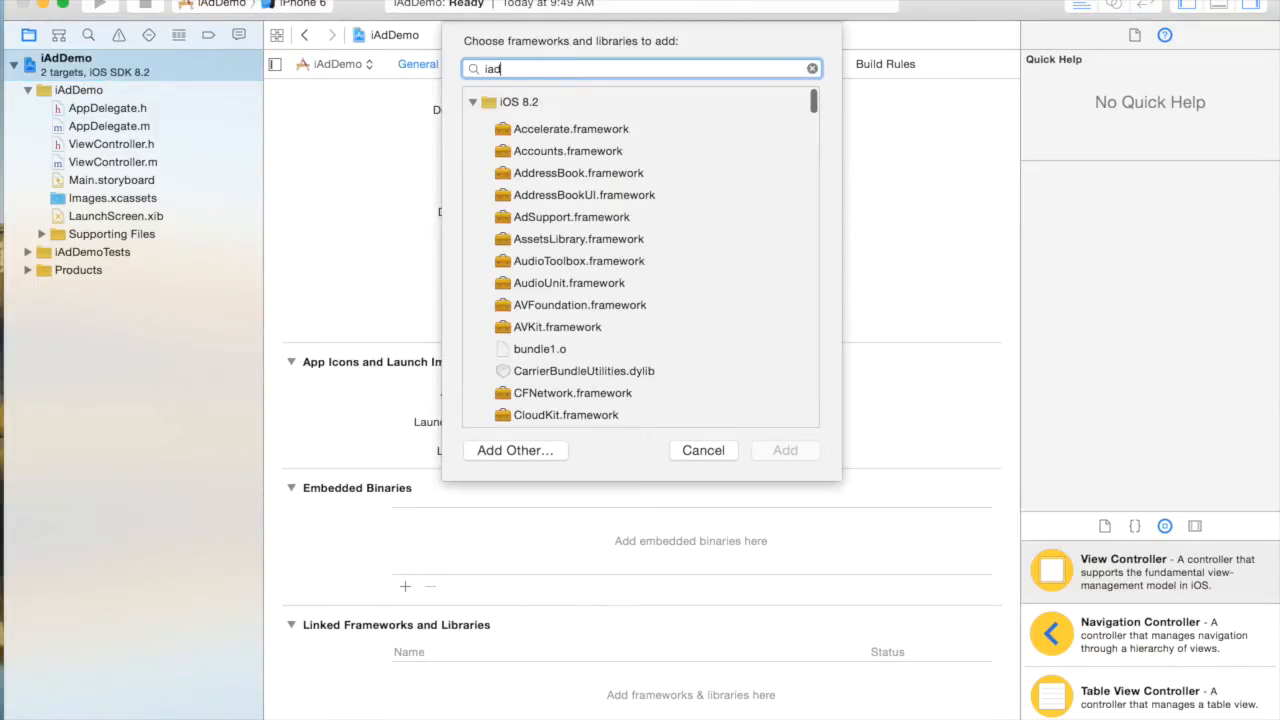
pyautogui.click(703, 450)
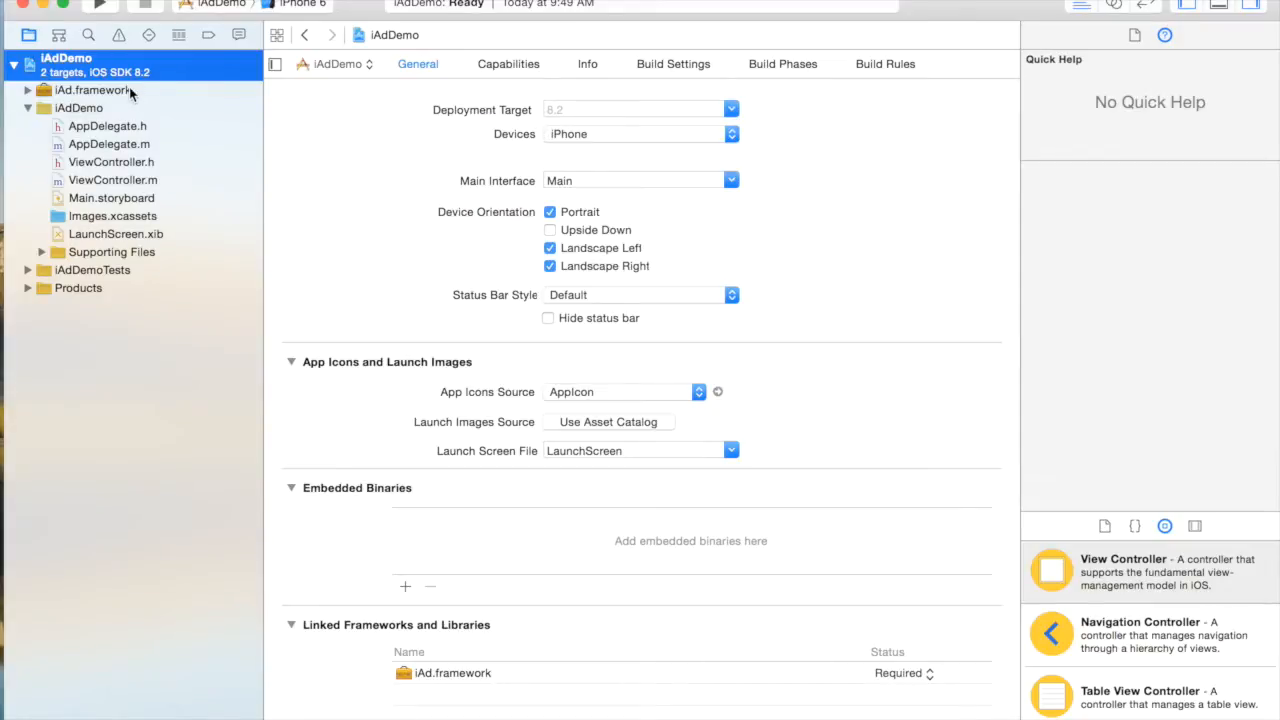
pyautogui.click(111, 197)
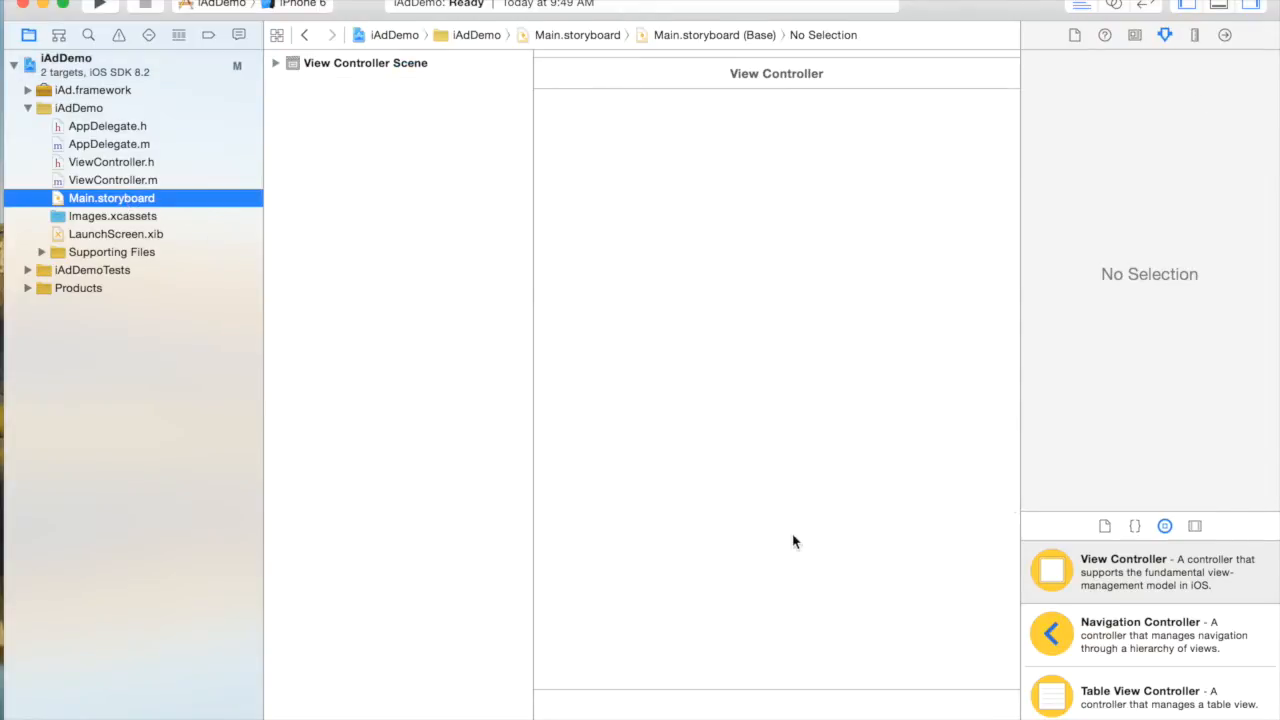
# Drag an iAd BannerView to the bottom of the View Controller and centre it horizontally
pyautogui.scroll(-3)
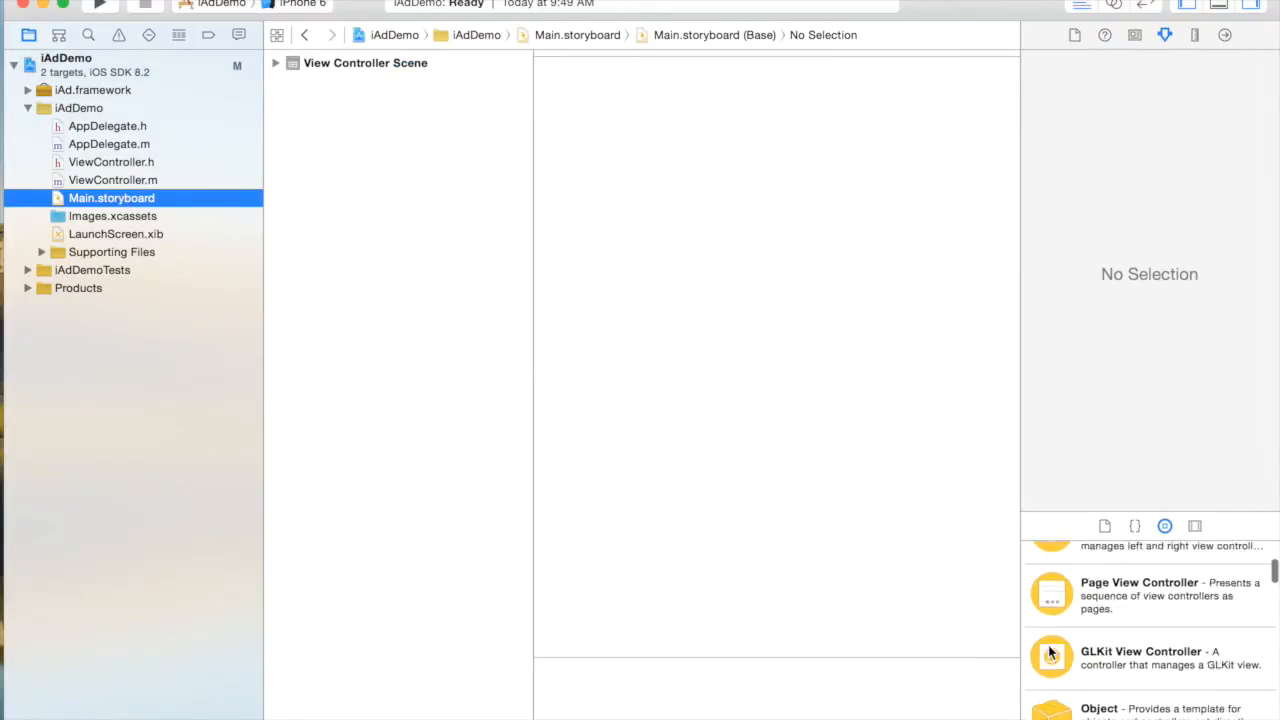
pyautogui.scroll(-3)
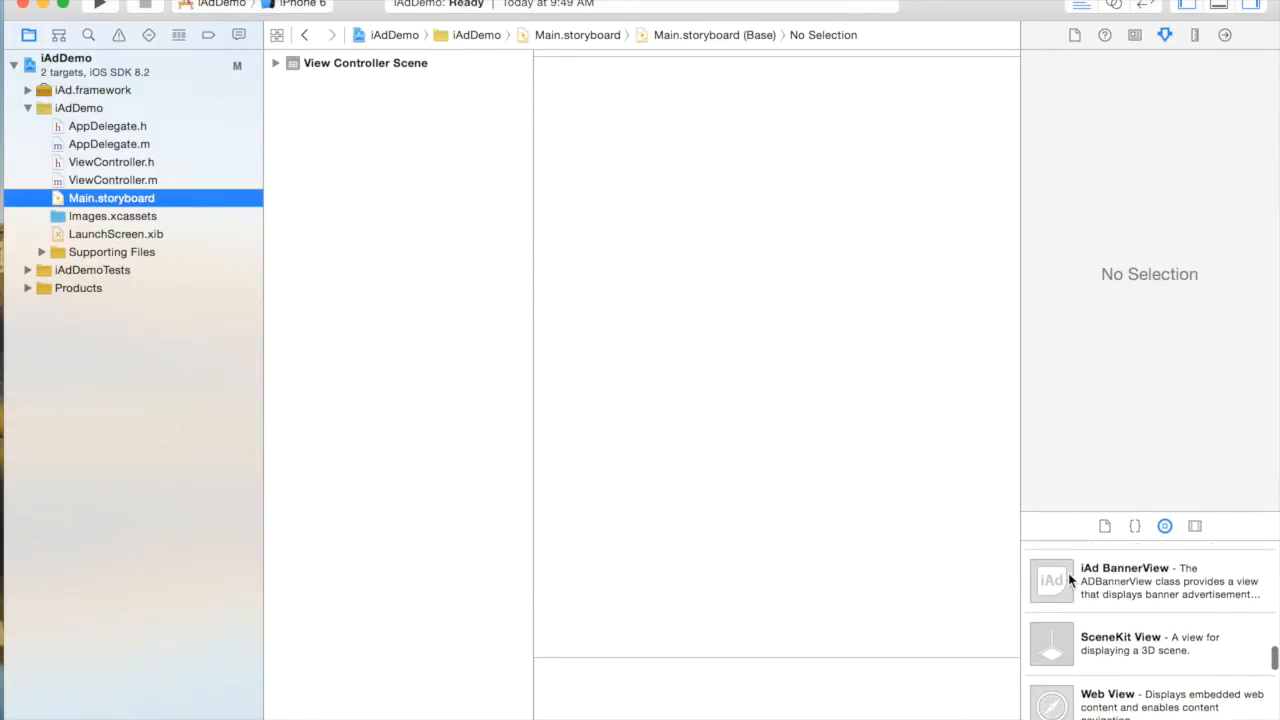
pyautogui.moveTo(1050, 580); pyautogui.dragTo(737, 631)
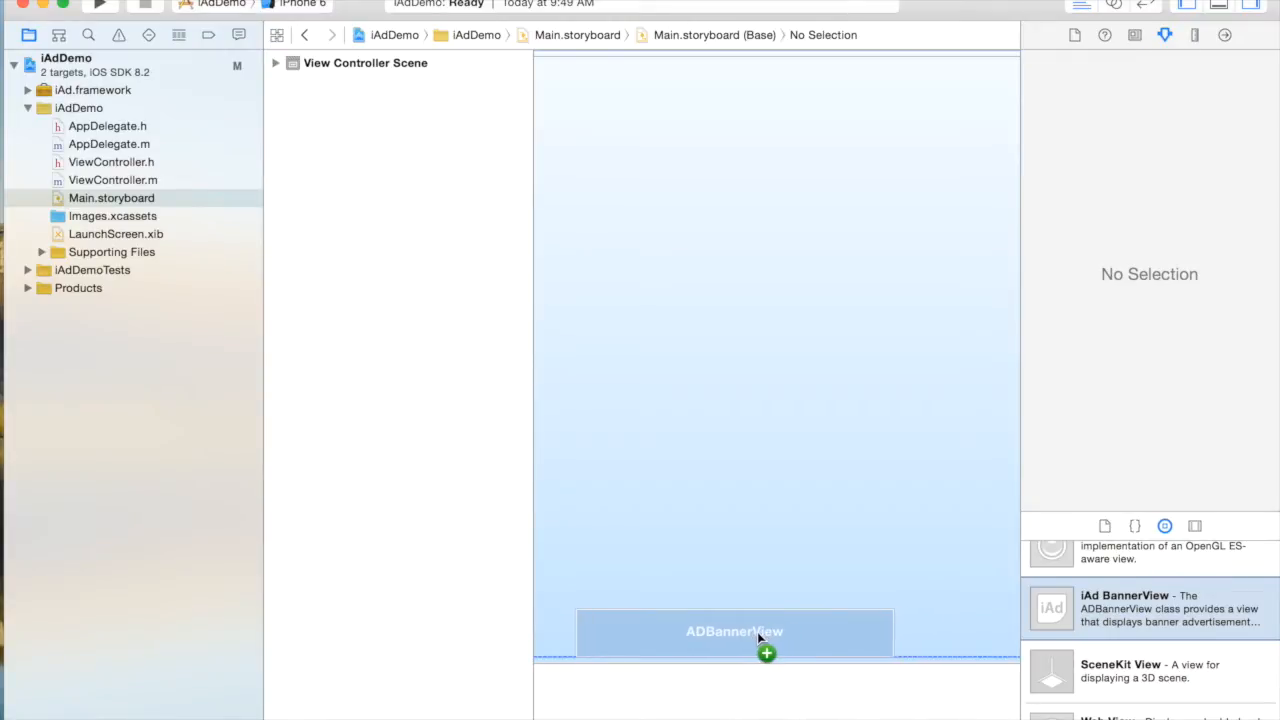
pyautogui.moveTo(735, 631); pyautogui.dragTo(795, 631)
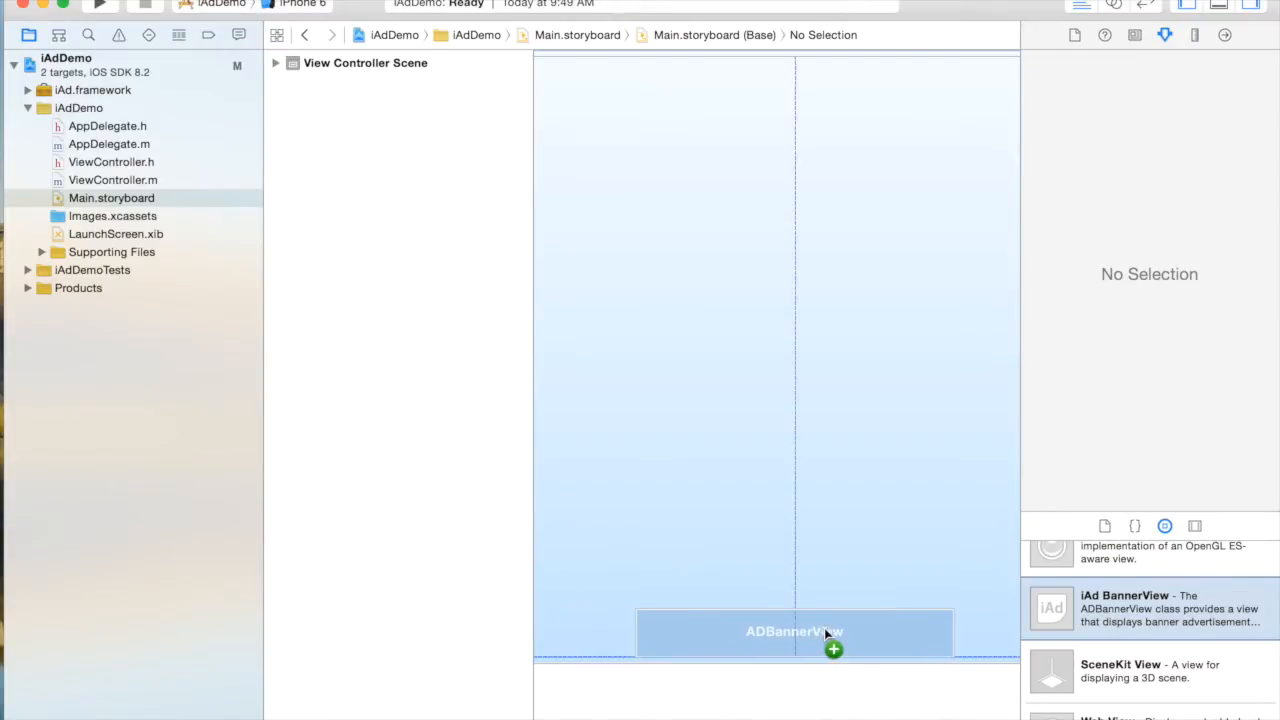
pyautogui.click(794, 631)
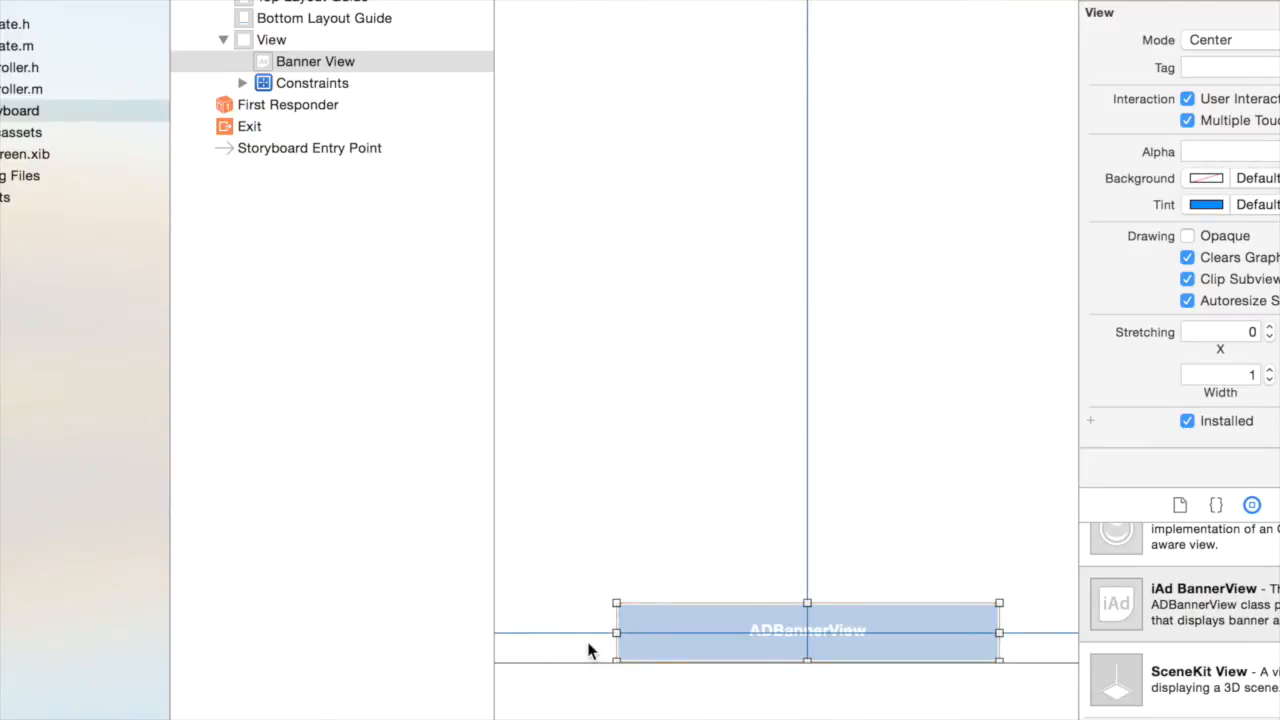
# Replace the banner's Center Y constraint with a bottom vertical space of 0
pyautogui.click(375, 126)
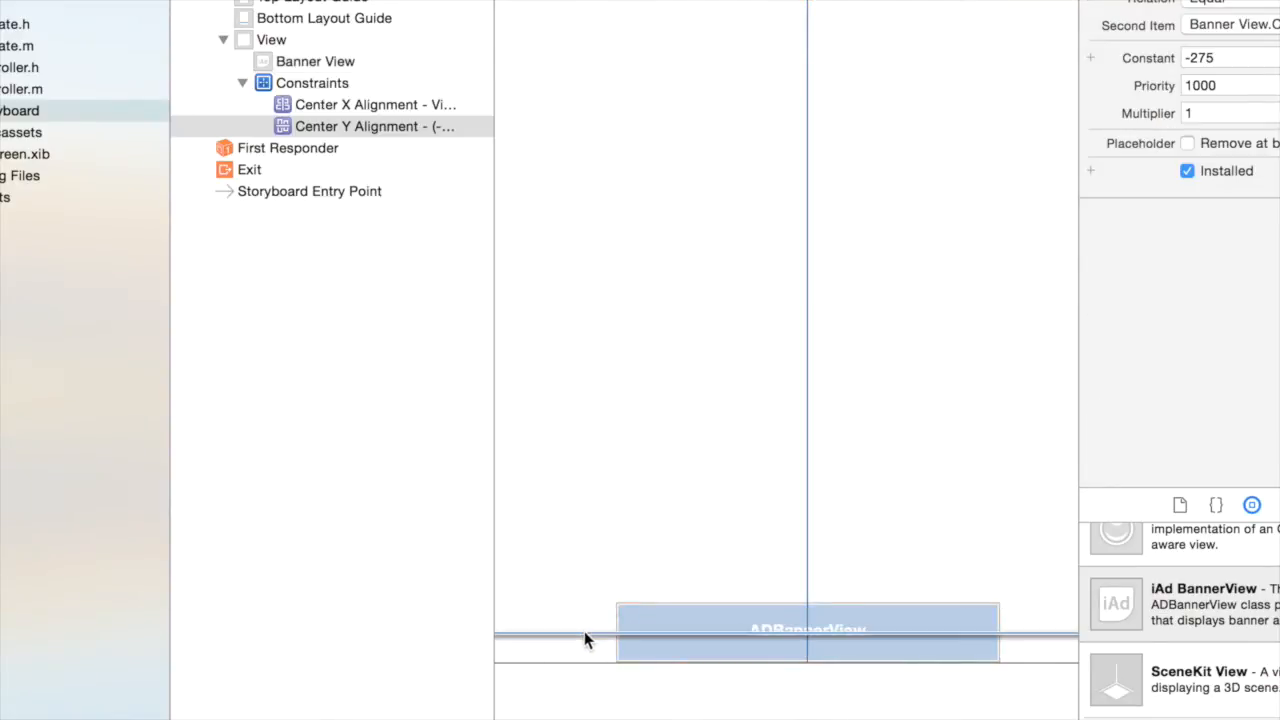
pyautogui.click(400, 5)
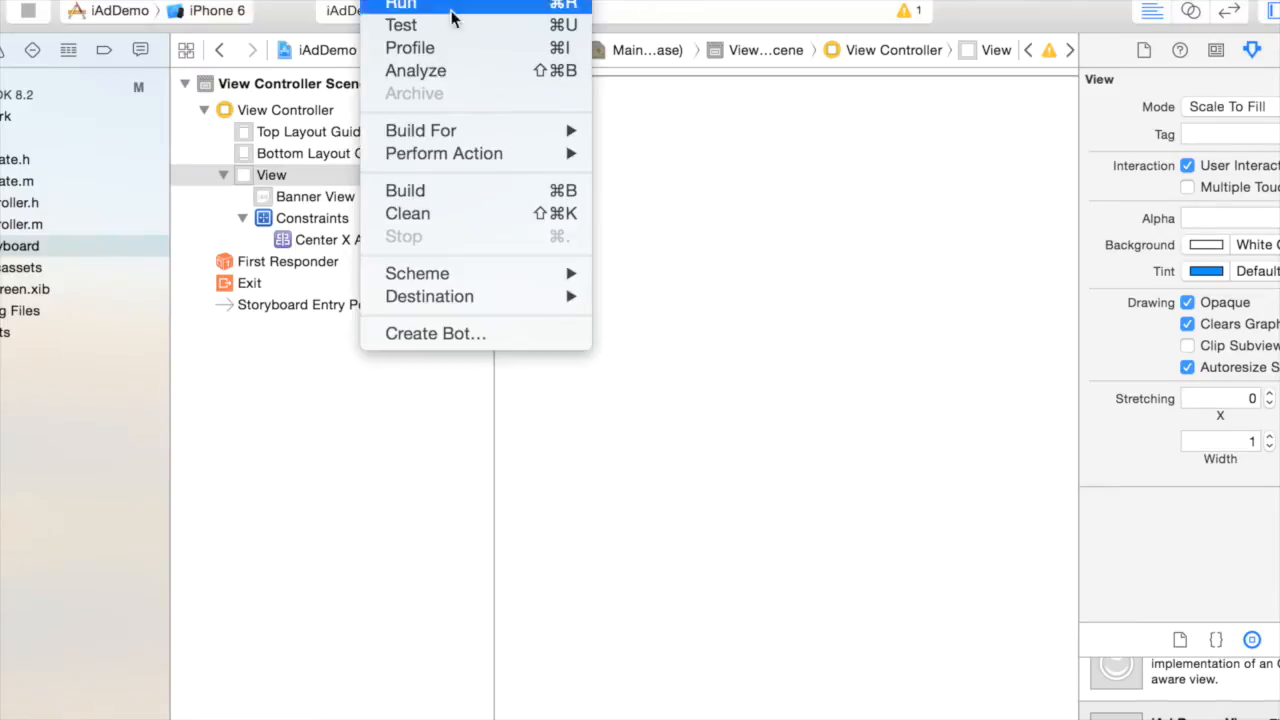
pyautogui.moveTo(800, 455)
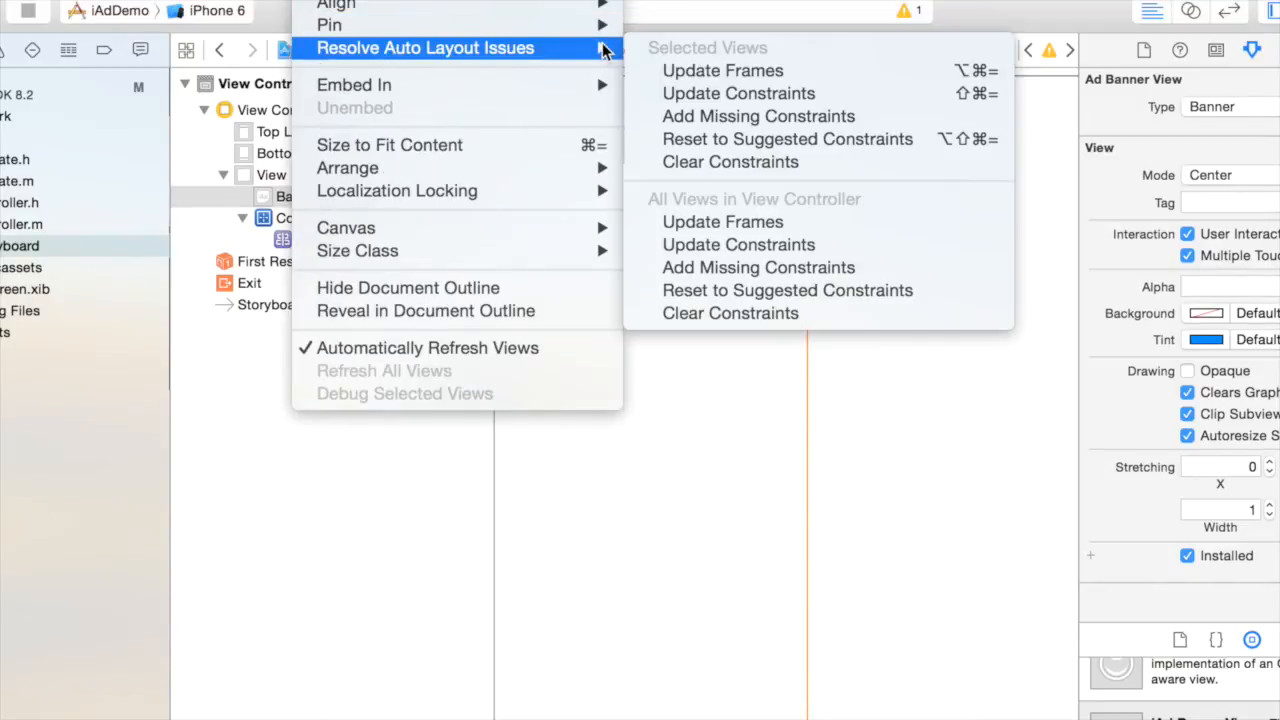
pyautogui.moveTo(330, 24)
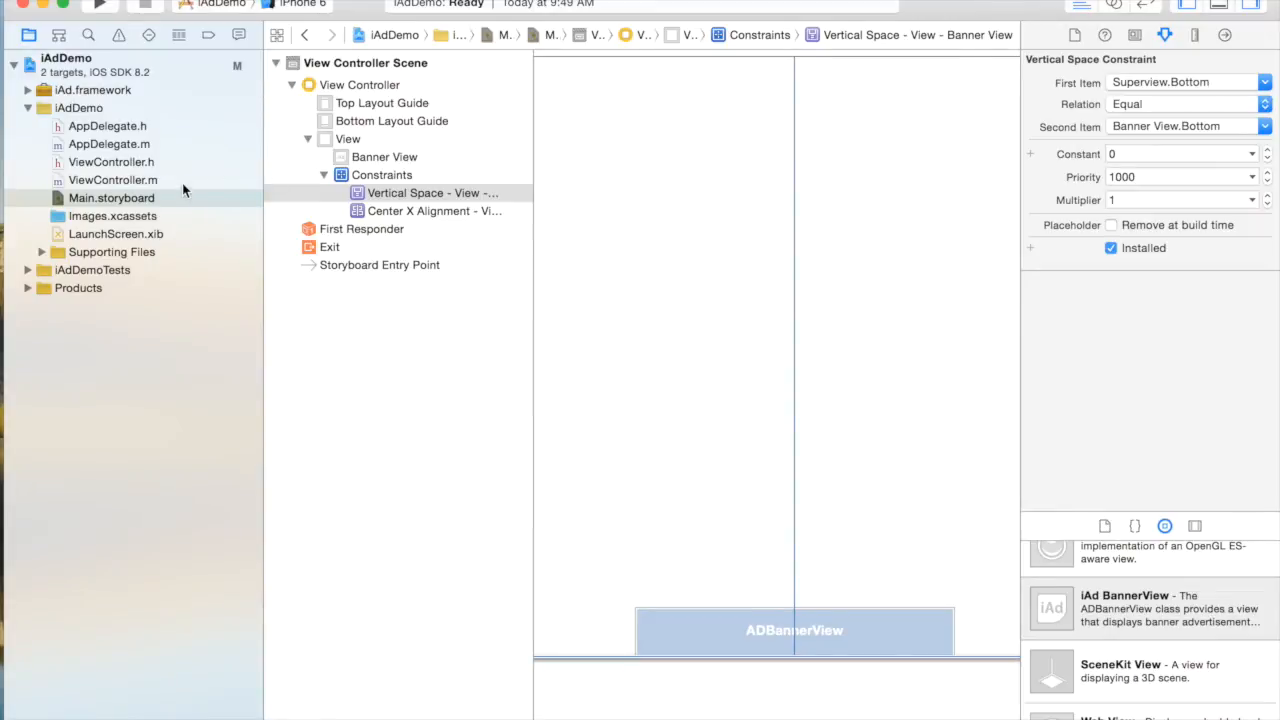
pyautogui.moveTo(708, 641)
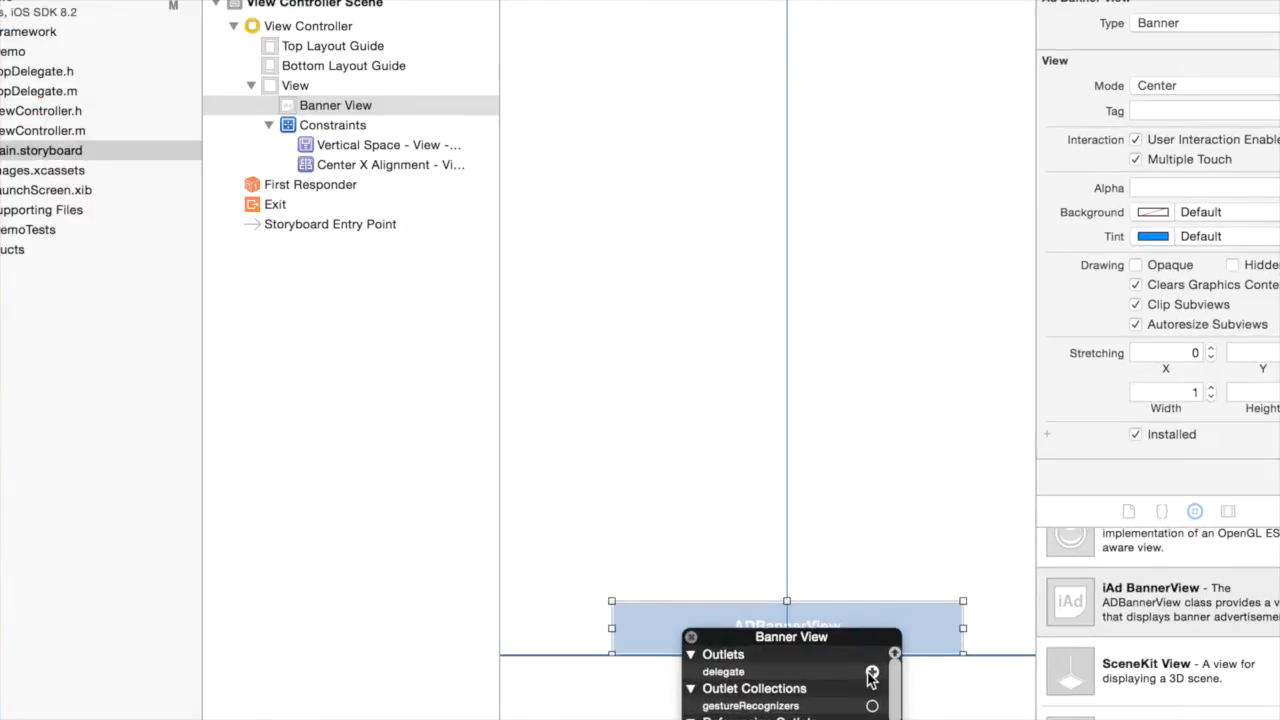
# Connect the Banner View's delegate outlet to the View Controller
pyautogui.scroll(-3)
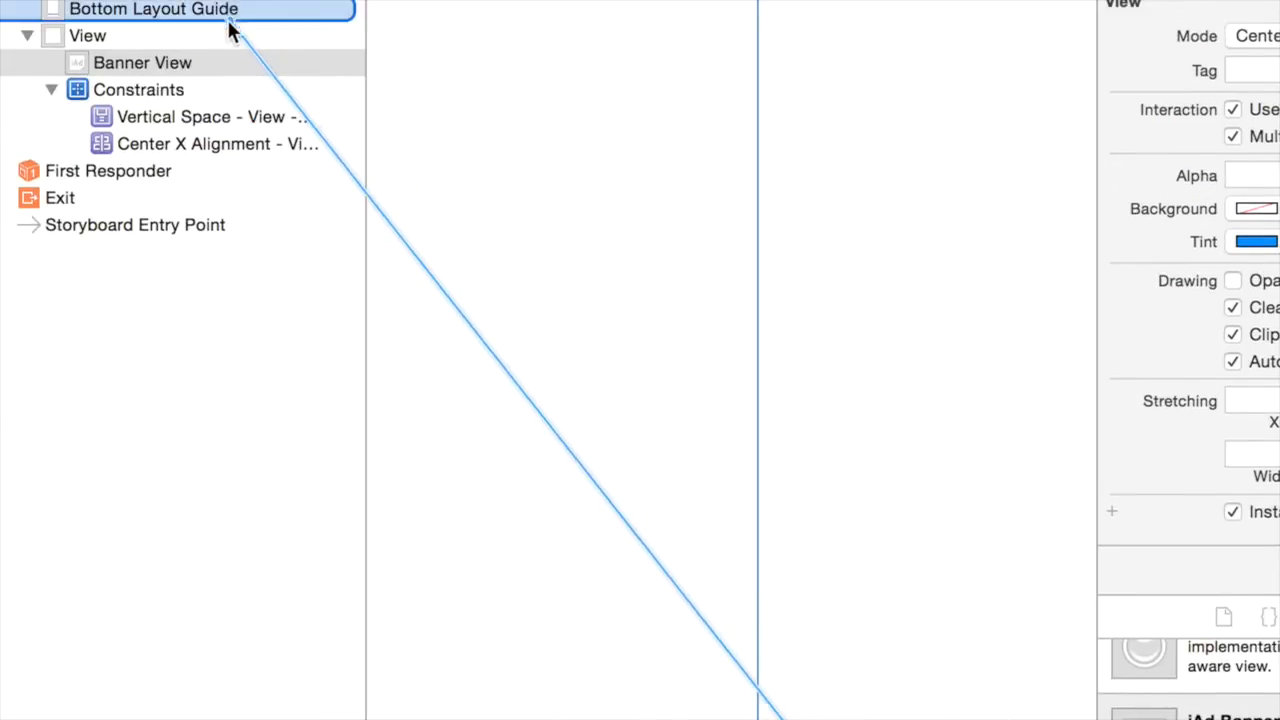
pyautogui.click(142, 62)
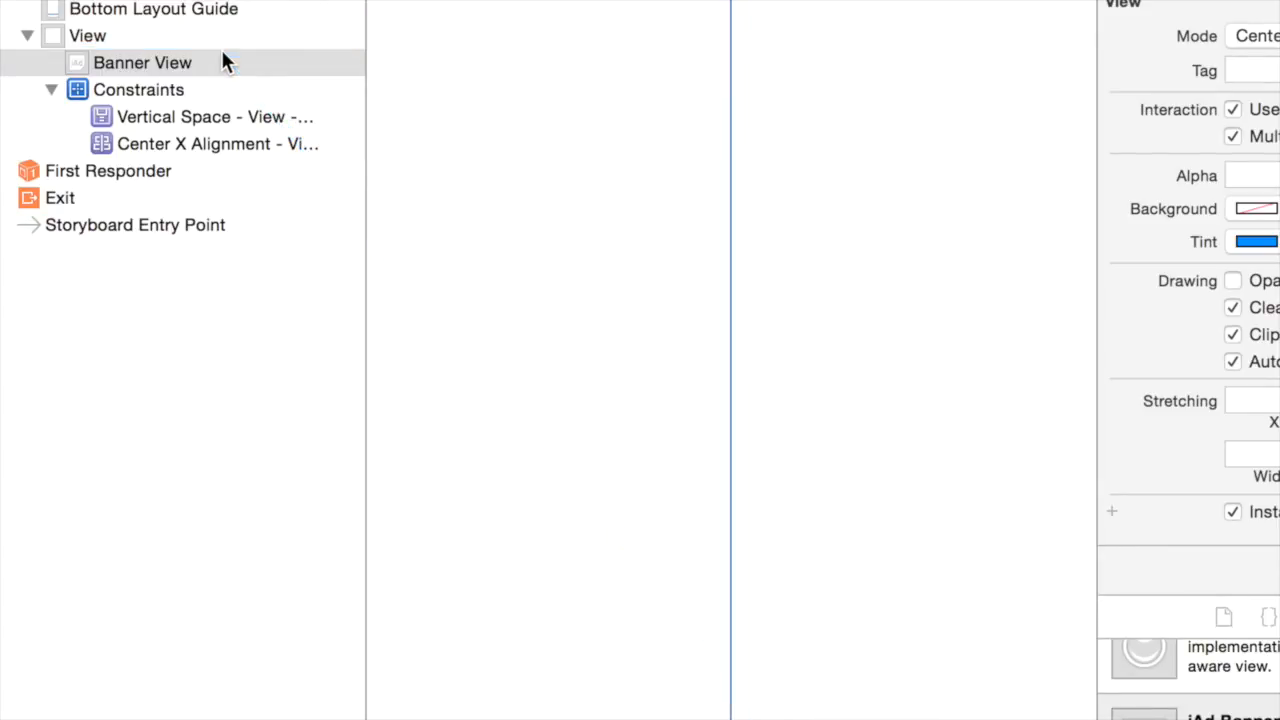
pyautogui.moveTo(573, 336)
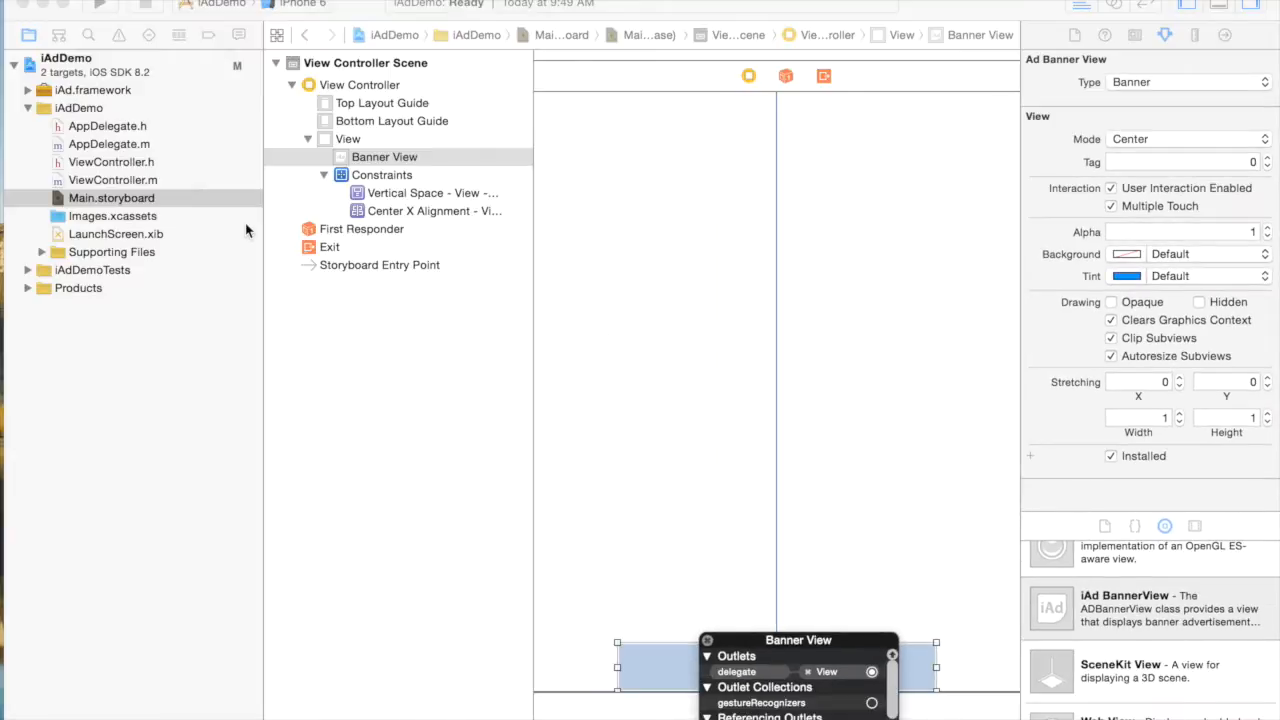
pyautogui.click(112, 180)
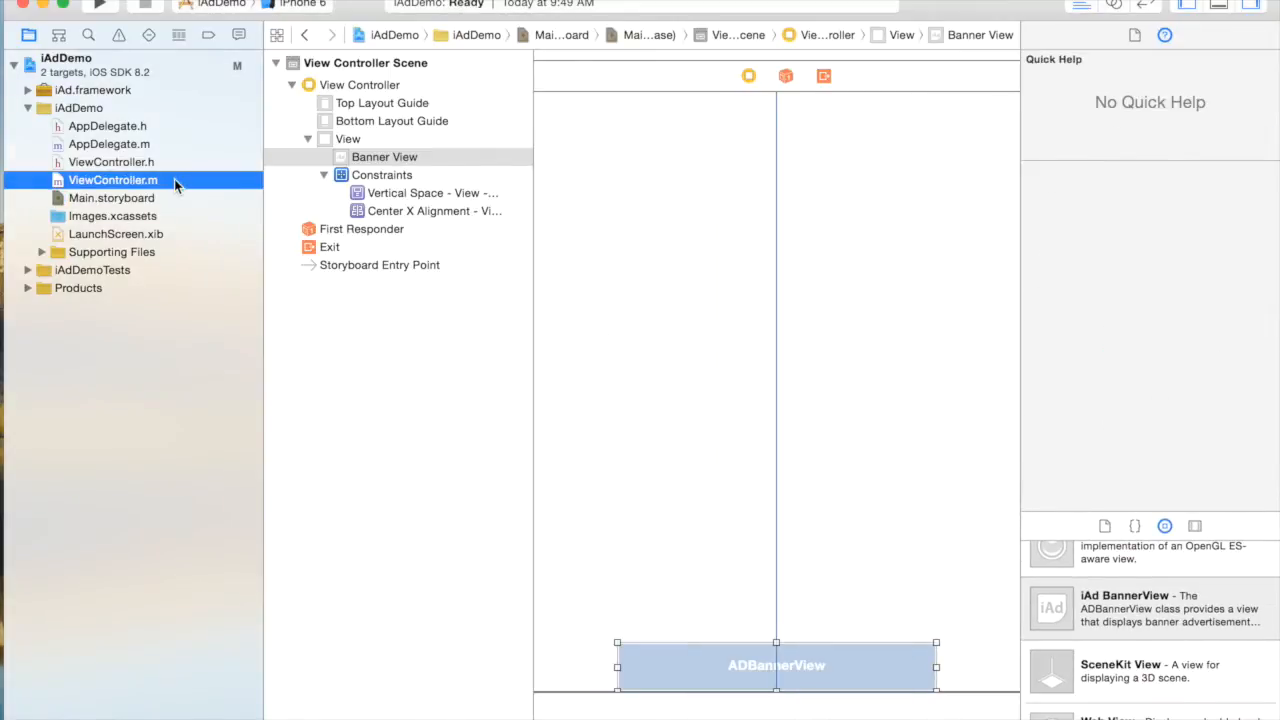
pyautogui.click(111, 162)
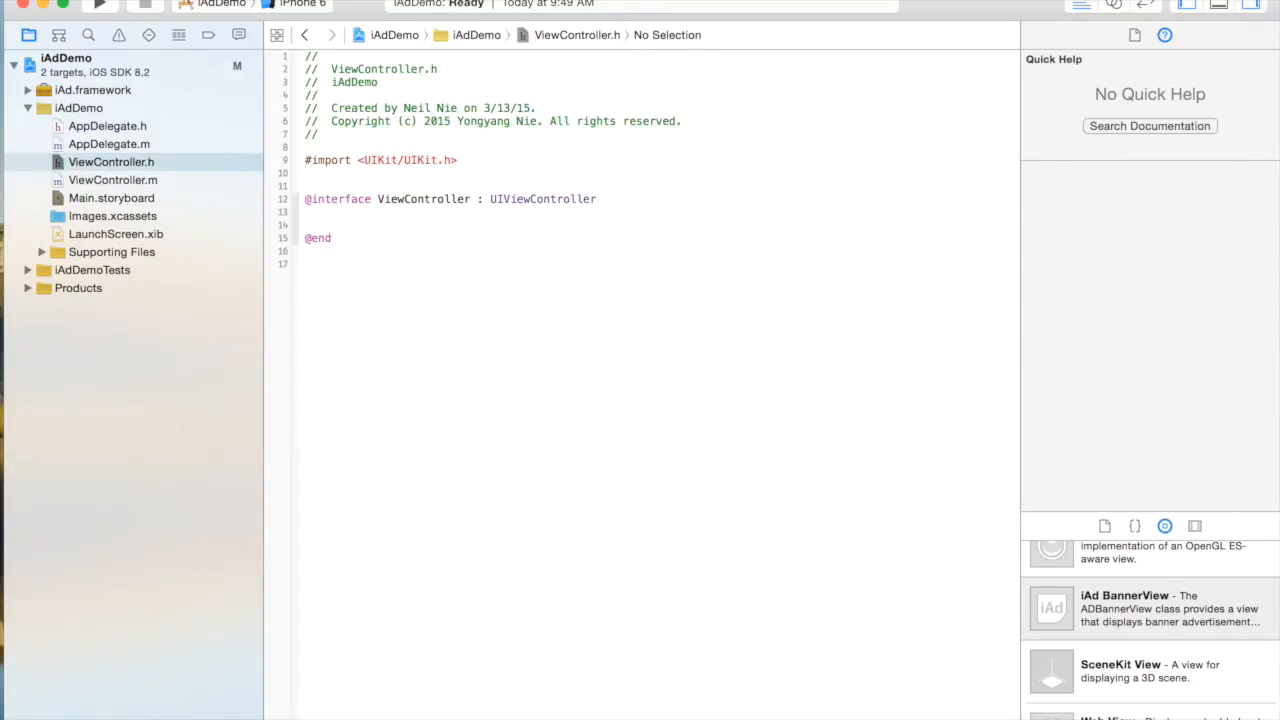
pyautogui.click(307, 173)
pyautogui.write('#import <iAd/iAd.h>')
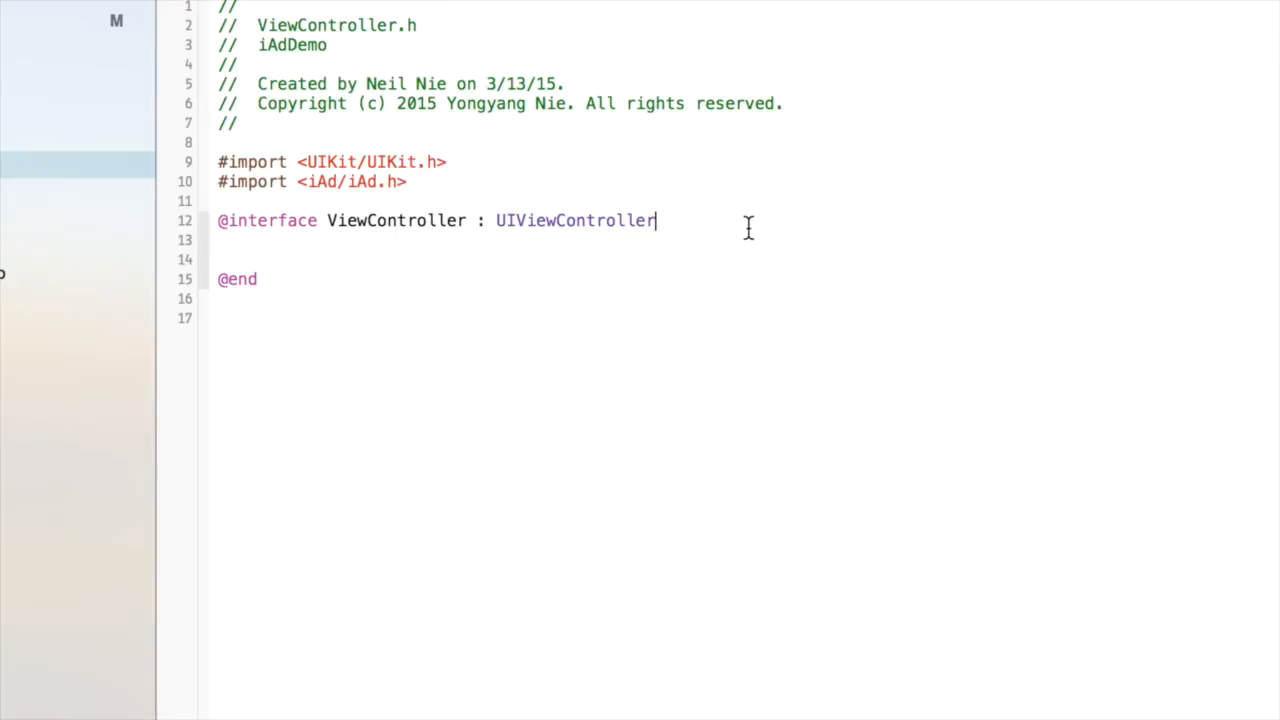
pyautogui.write('<>')
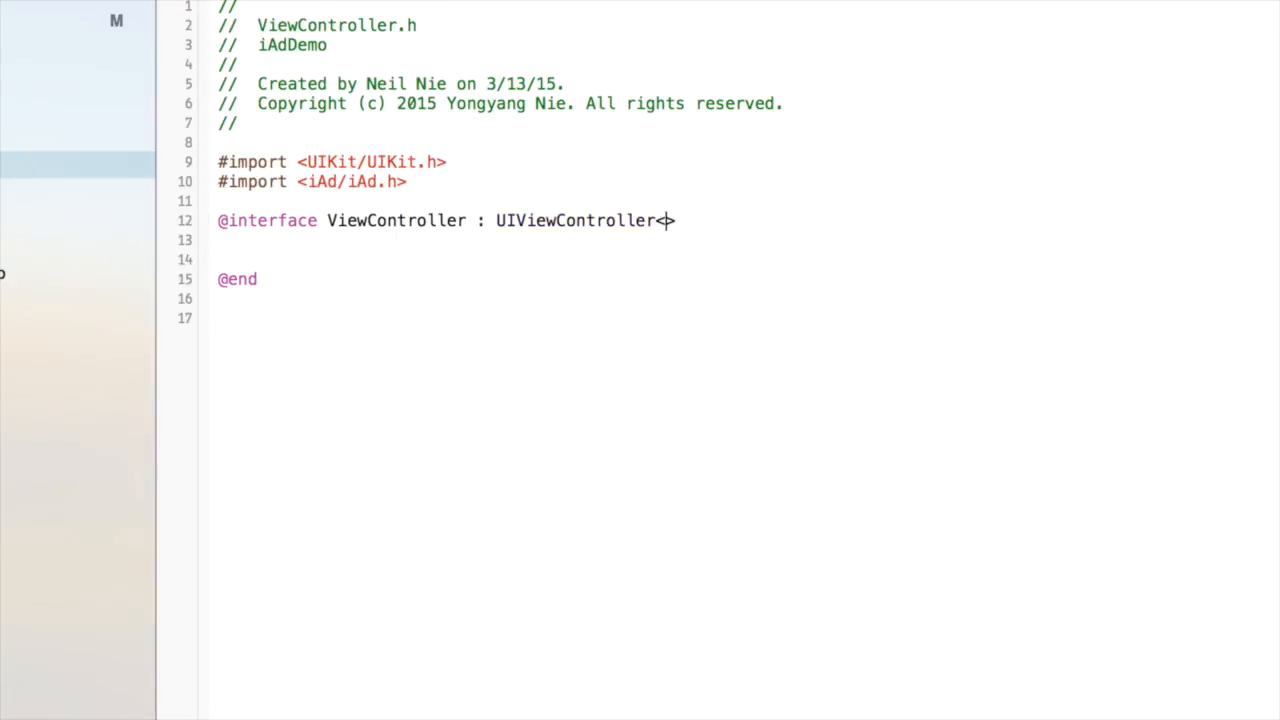
pyautogui.write('ADBannerViewDelegate')
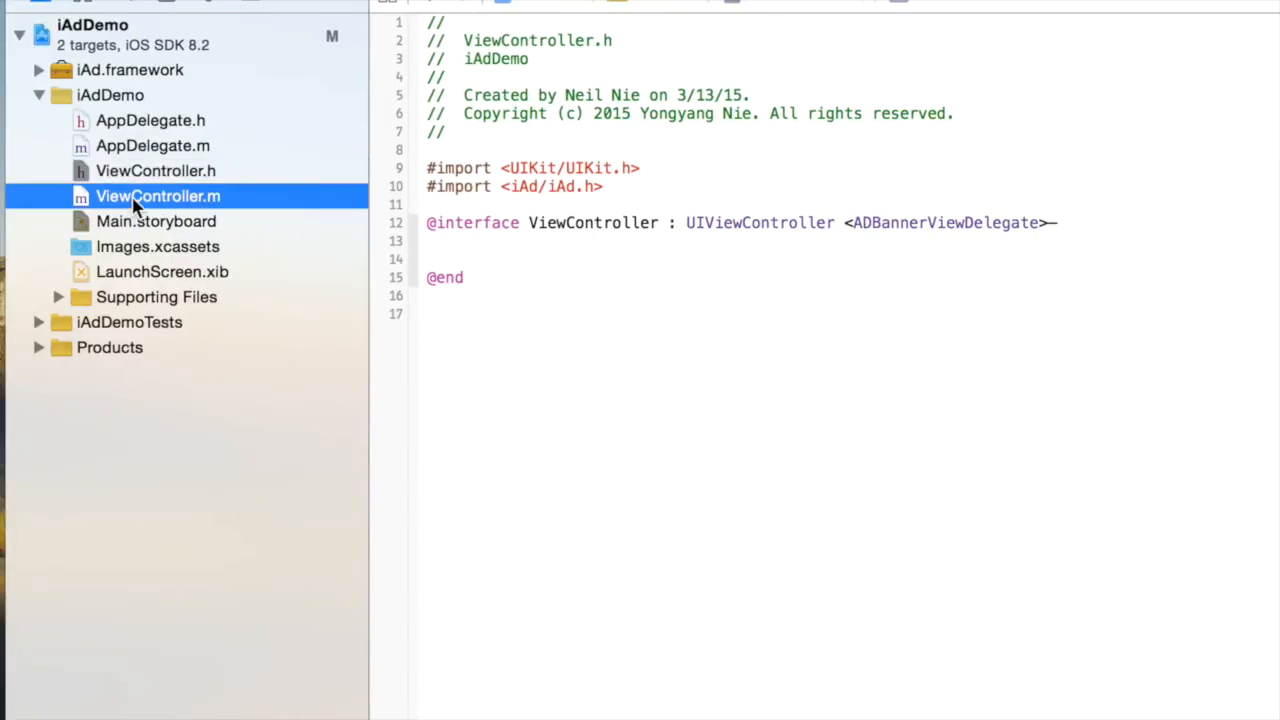
# Review the bannerViewDidLoadAd and didFailToReceiveAdWithError methods in ViewController.m
pyautogui.click(157, 196)
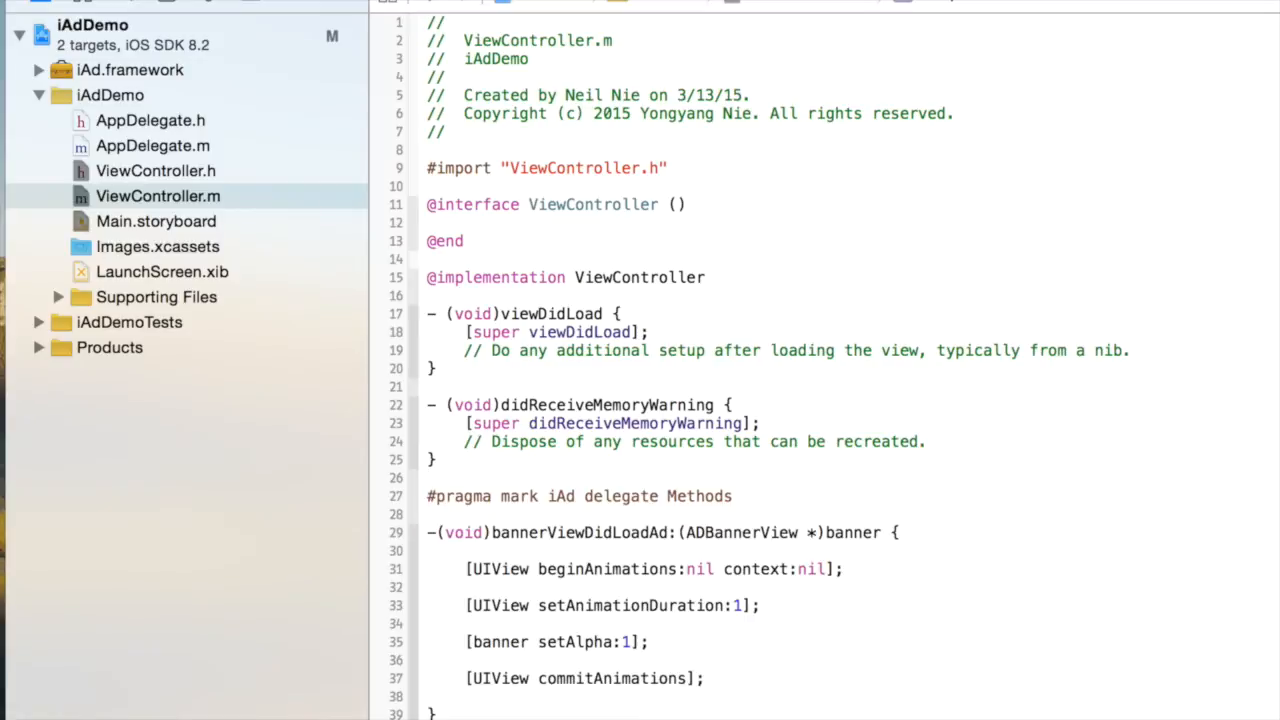
pyautogui.scroll(-3)
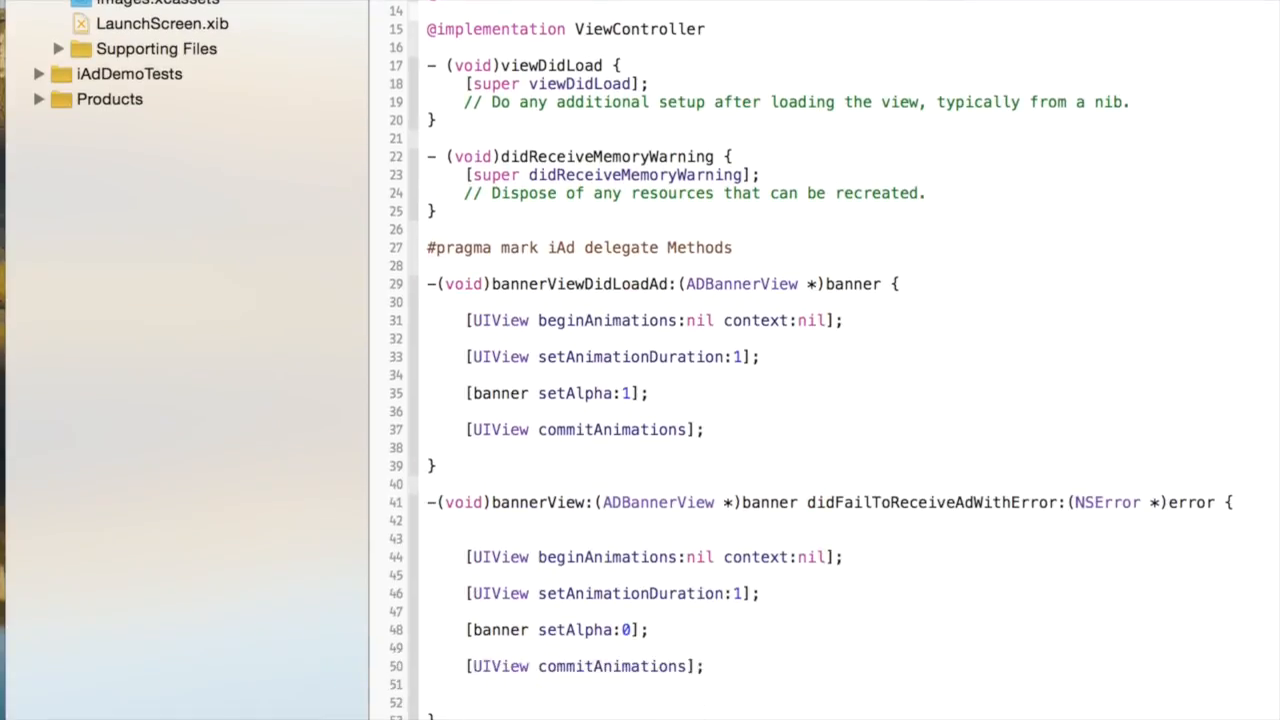
pyautogui.moveTo(888, 645)
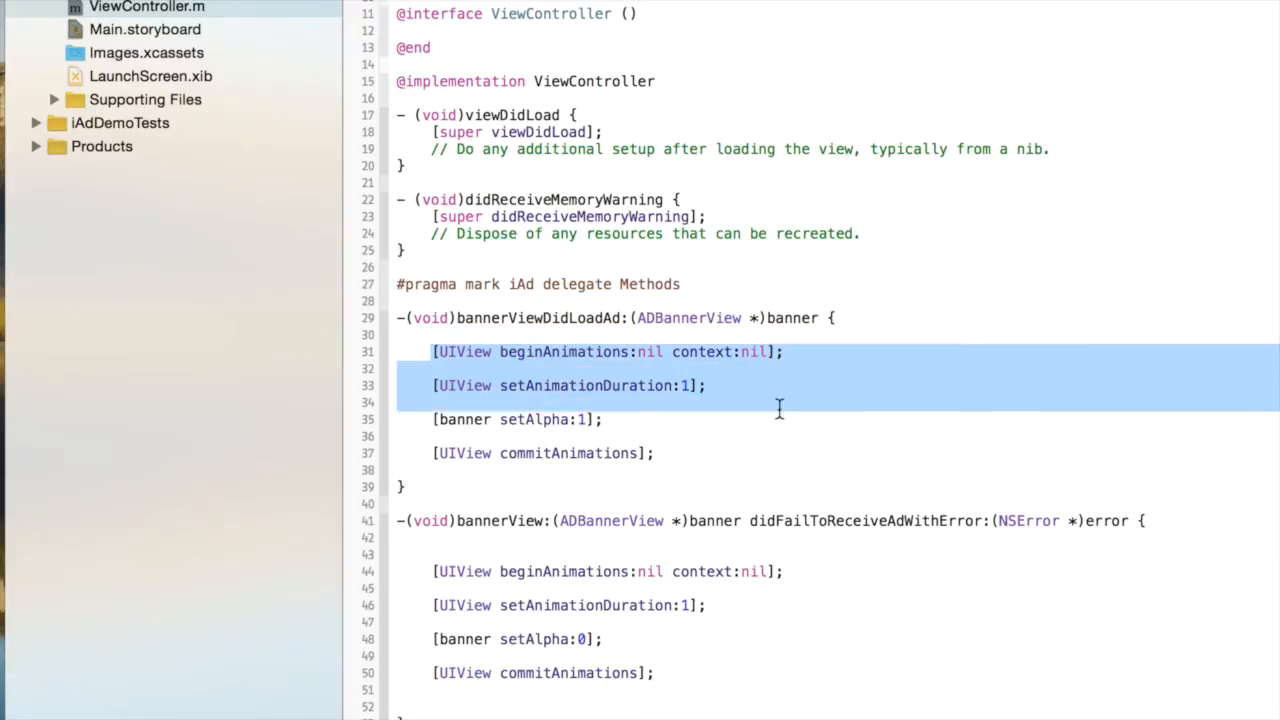
pyautogui.click(802, 463)
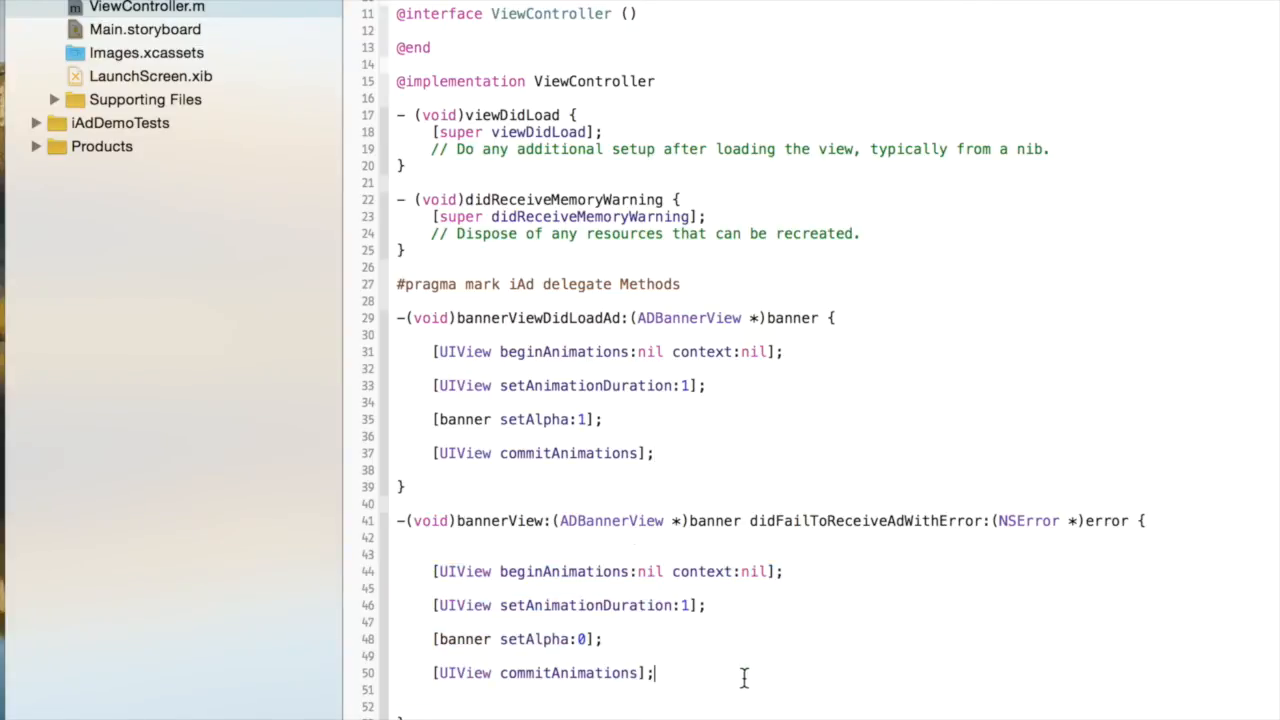
pyautogui.scroll(3)
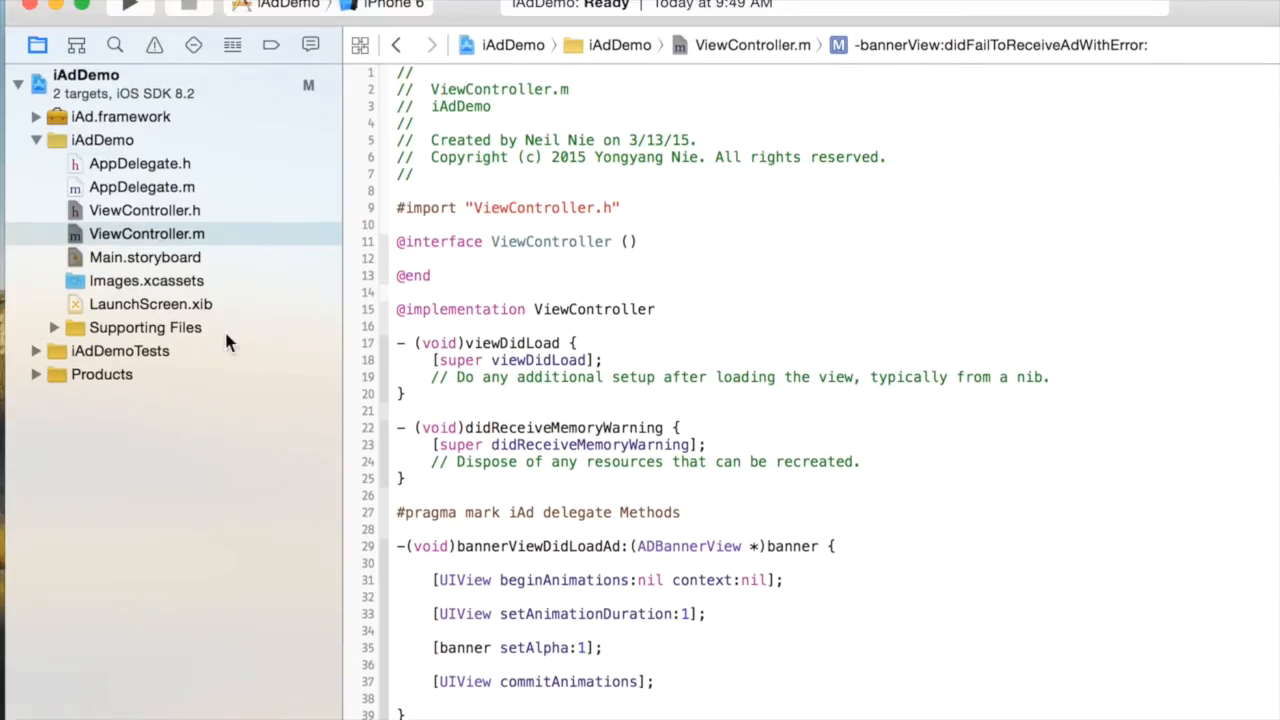
pyautogui.moveTo(182, 329)
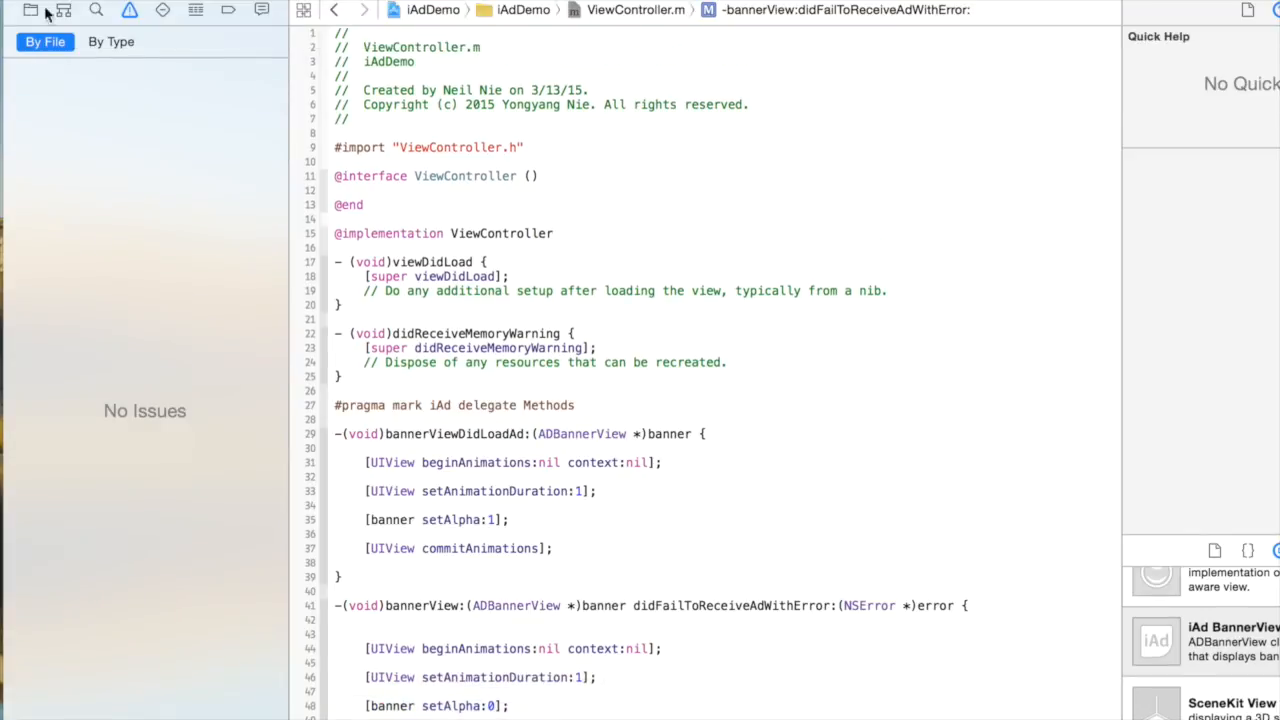
# Build, fix the non-ASCII character error in ViewController.h with braces, and rebuild
pyautogui.click(30, 10)
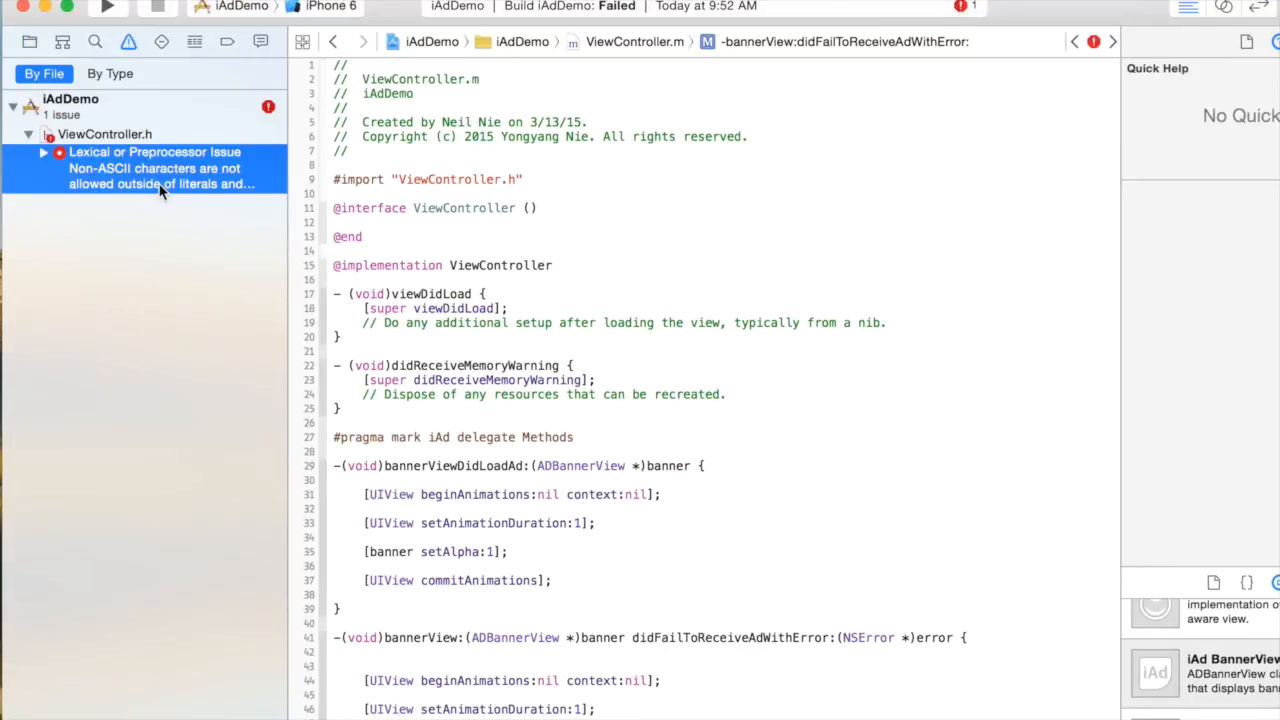
pyautogui.click(155, 168)
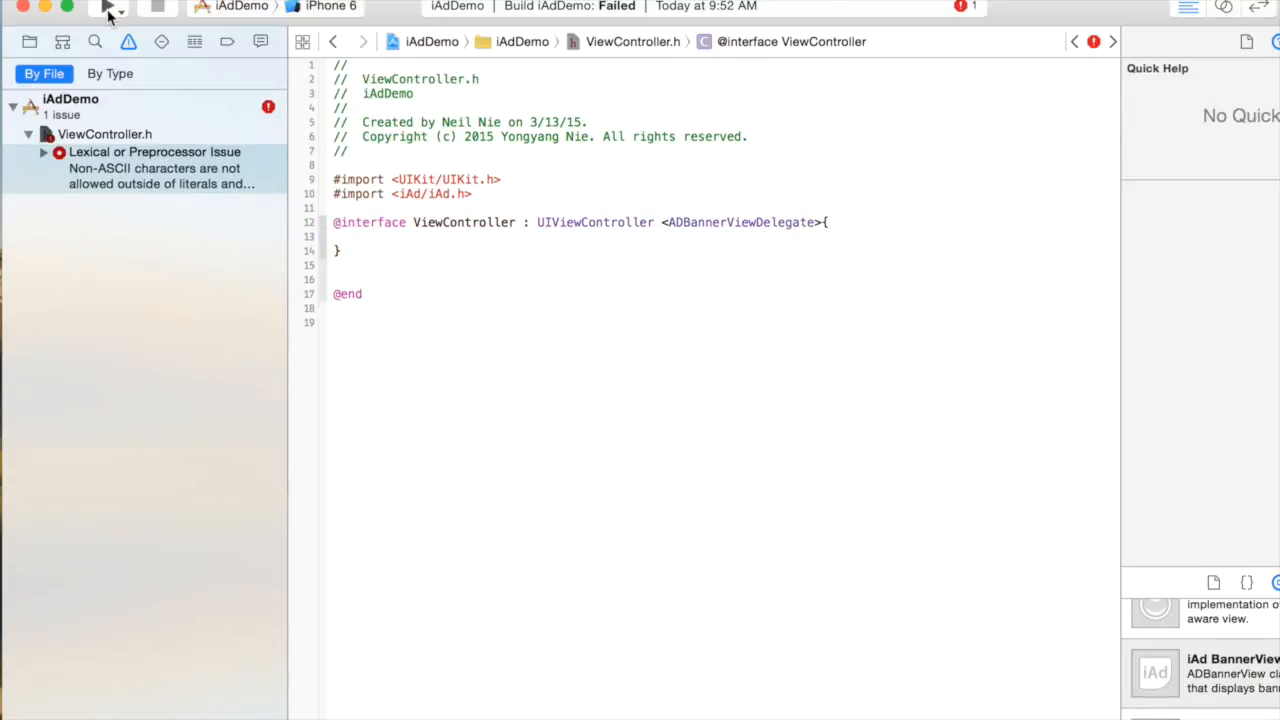
pyautogui.click(108, 8)
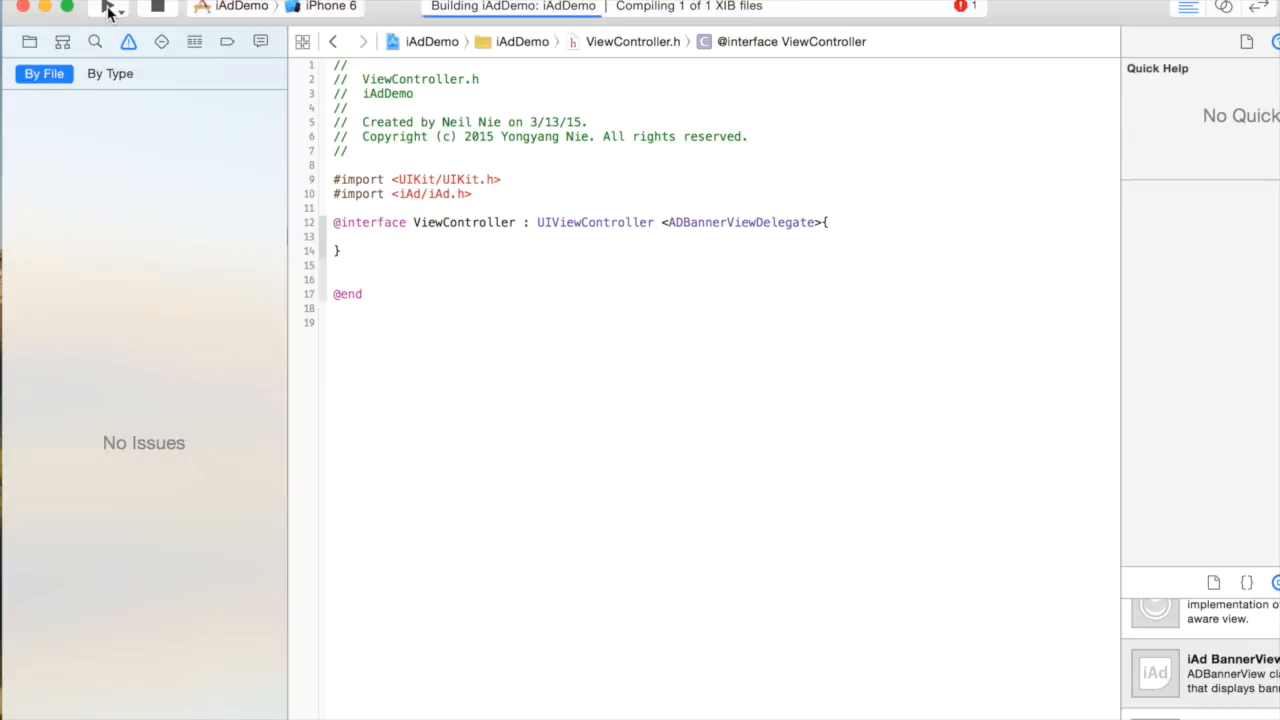
# Bring the iOS Simulator to the front and allow incoming network connections
pyautogui.click(107, 7)
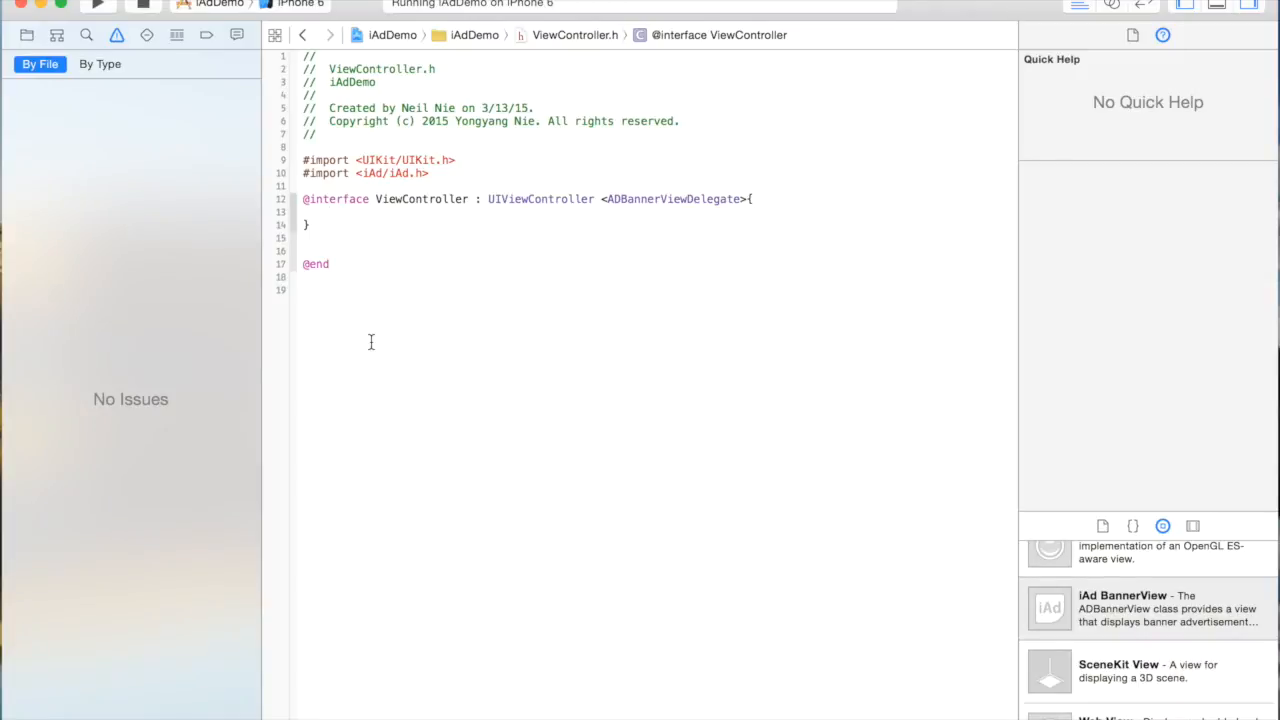
pyautogui.moveTo(20, 337)
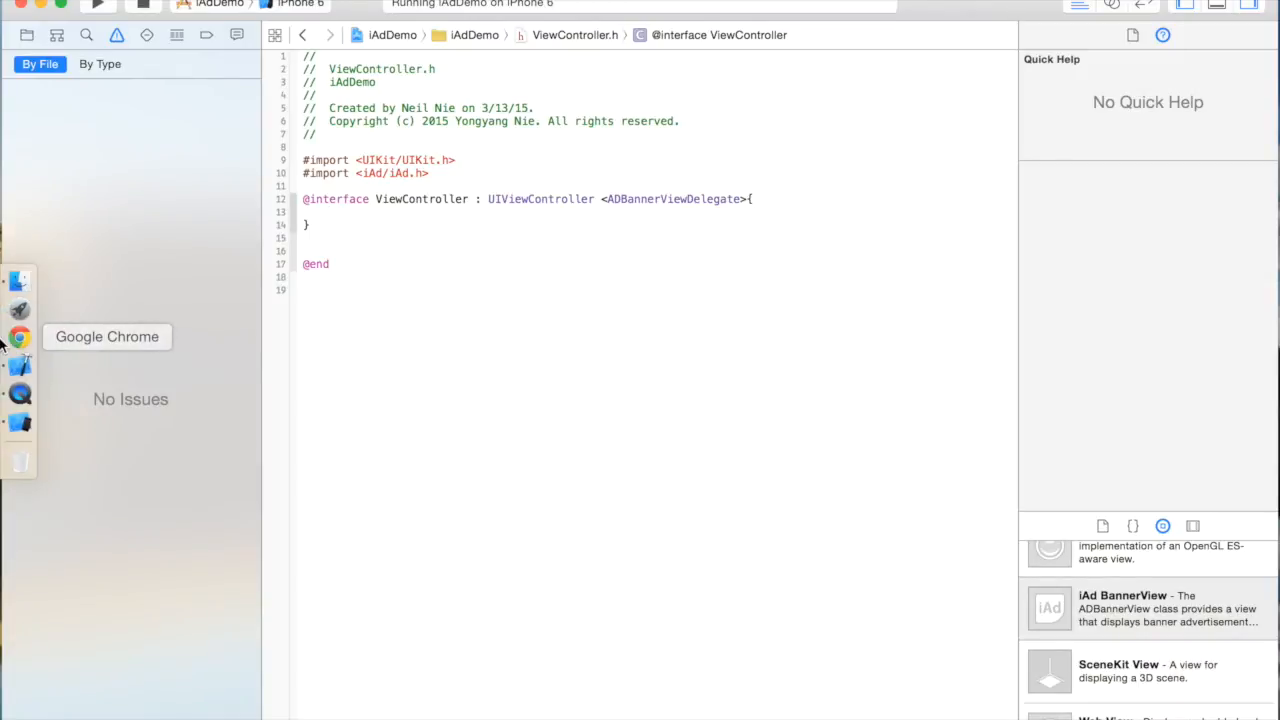
pyautogui.click(98, 8)
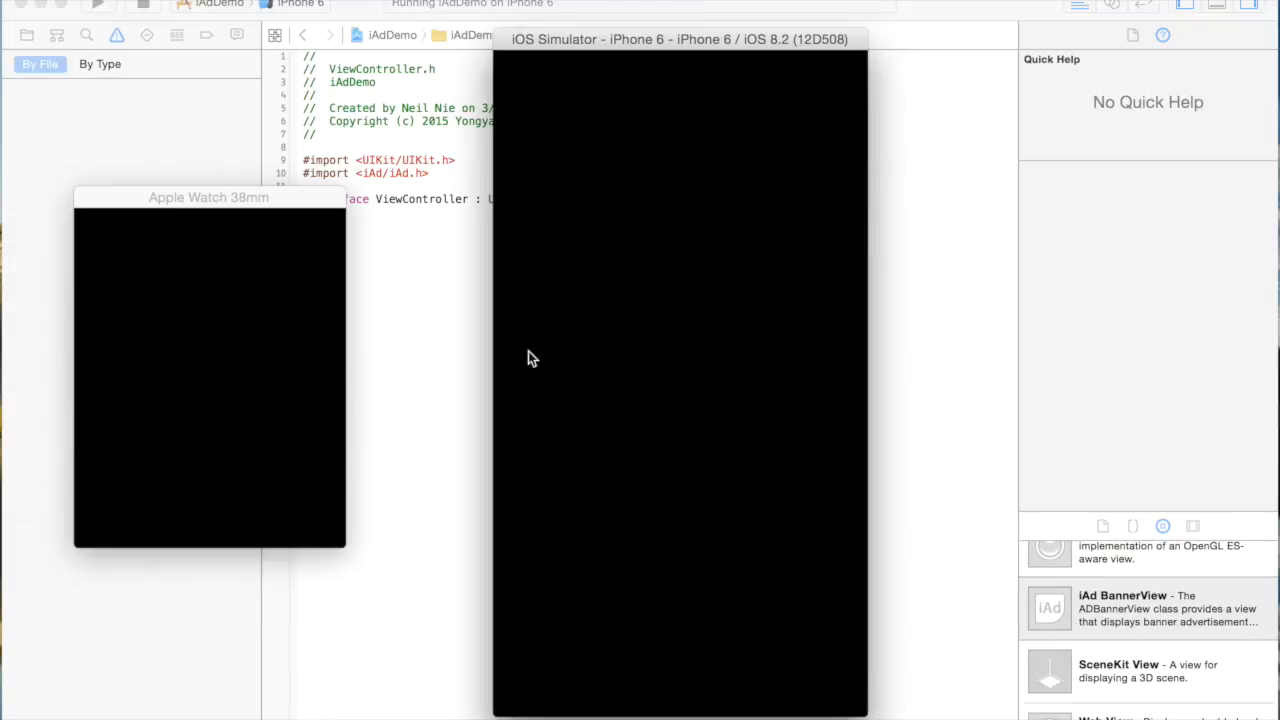
pyautogui.moveTo(630, 372)
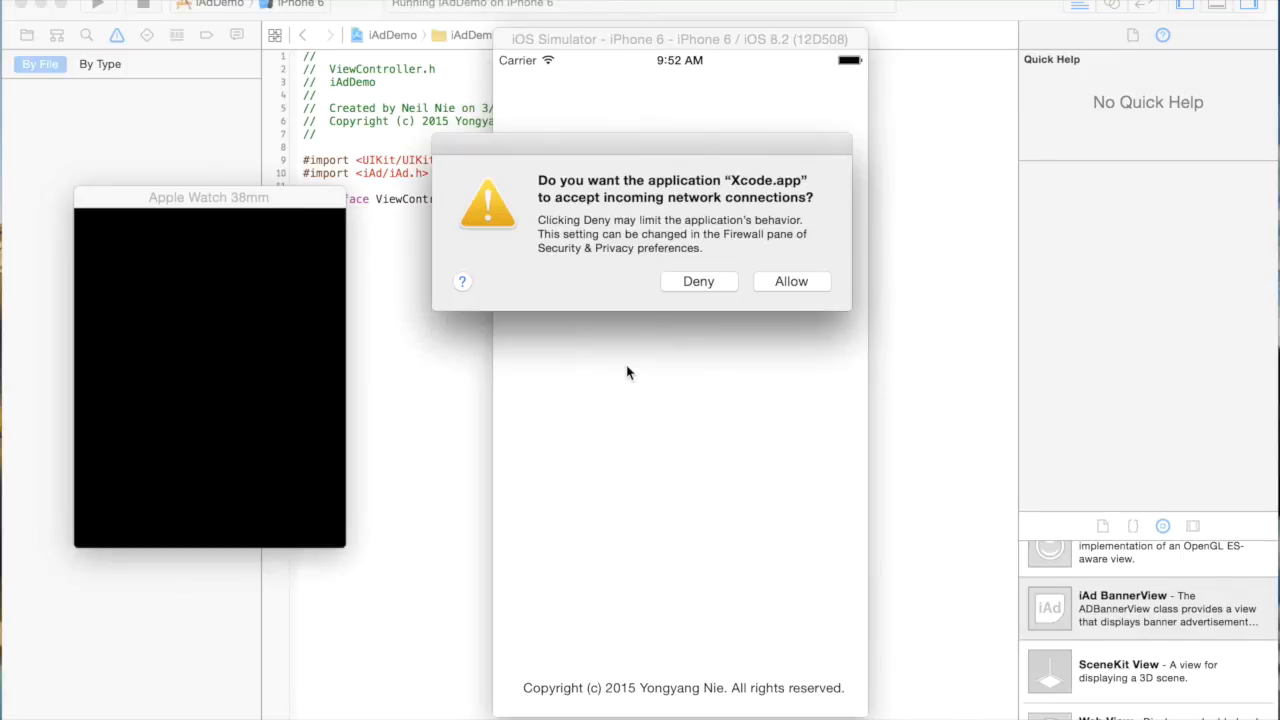
pyautogui.click(791, 281)
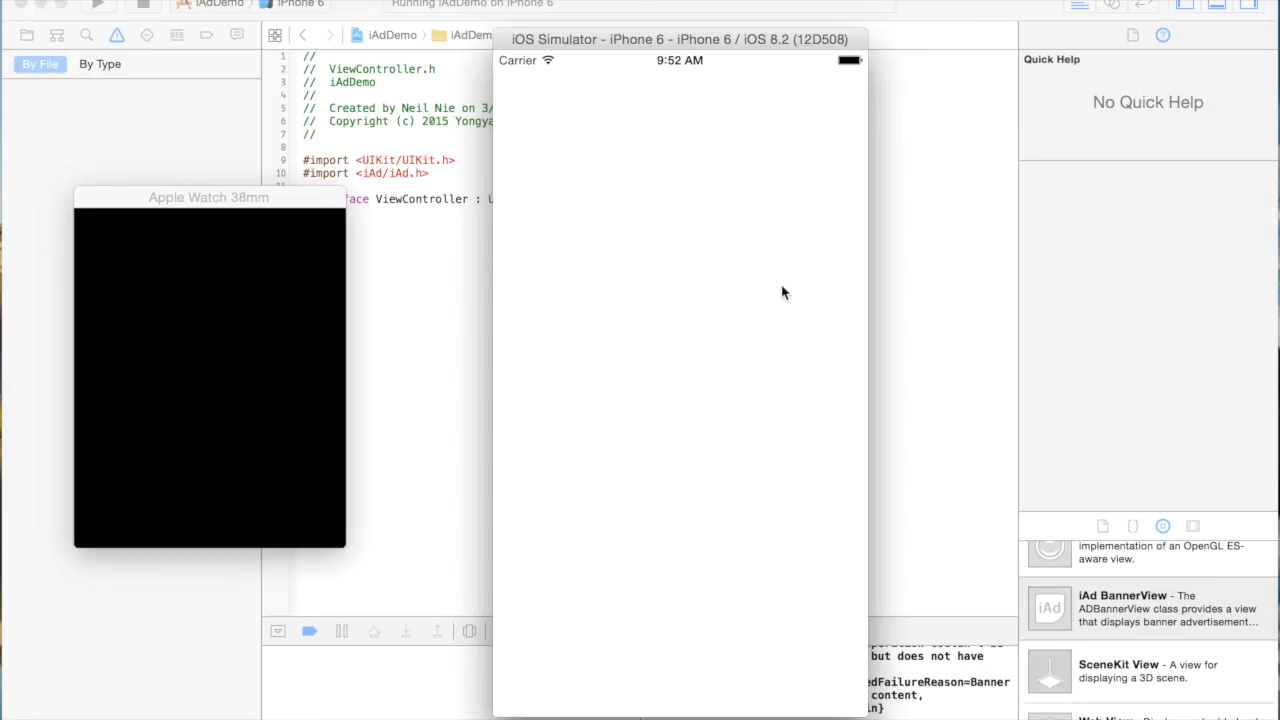
pyautogui.moveTo(717, 306)
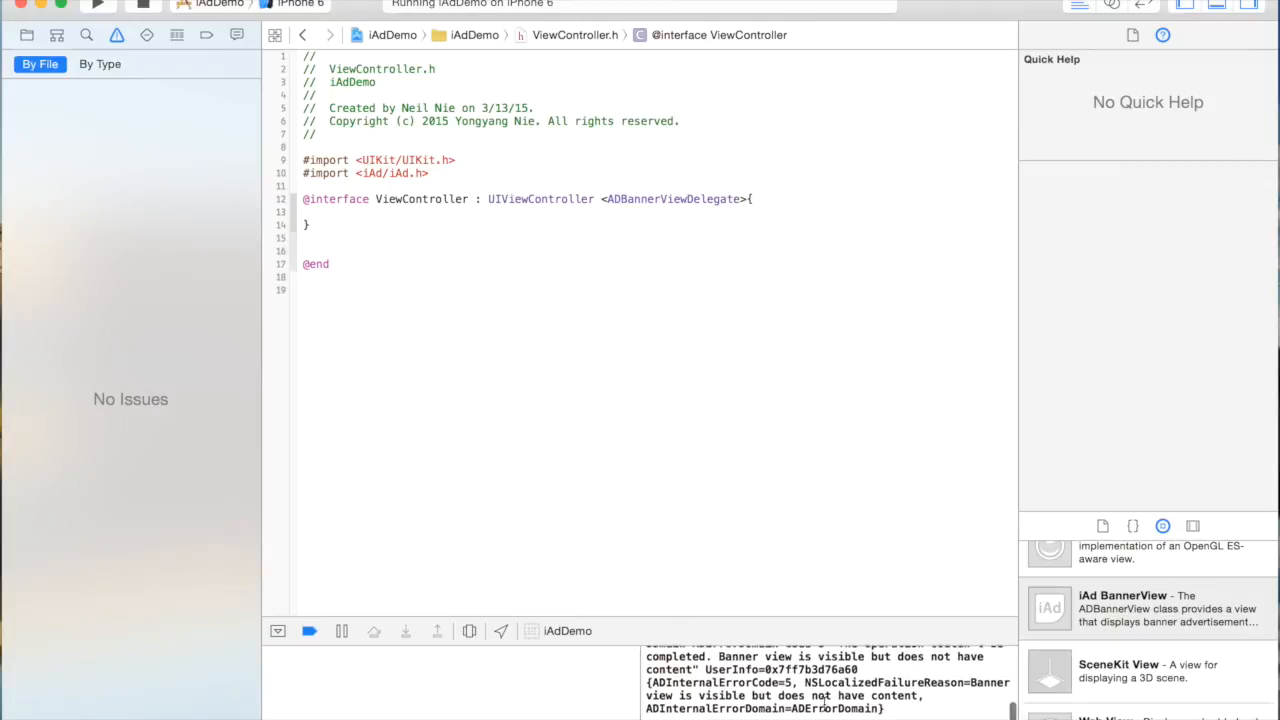
# Adjust the Ad Refresh Rate in the simulator's Developer settings, then rerun iAdDemo
pyautogui.scroll(-3)
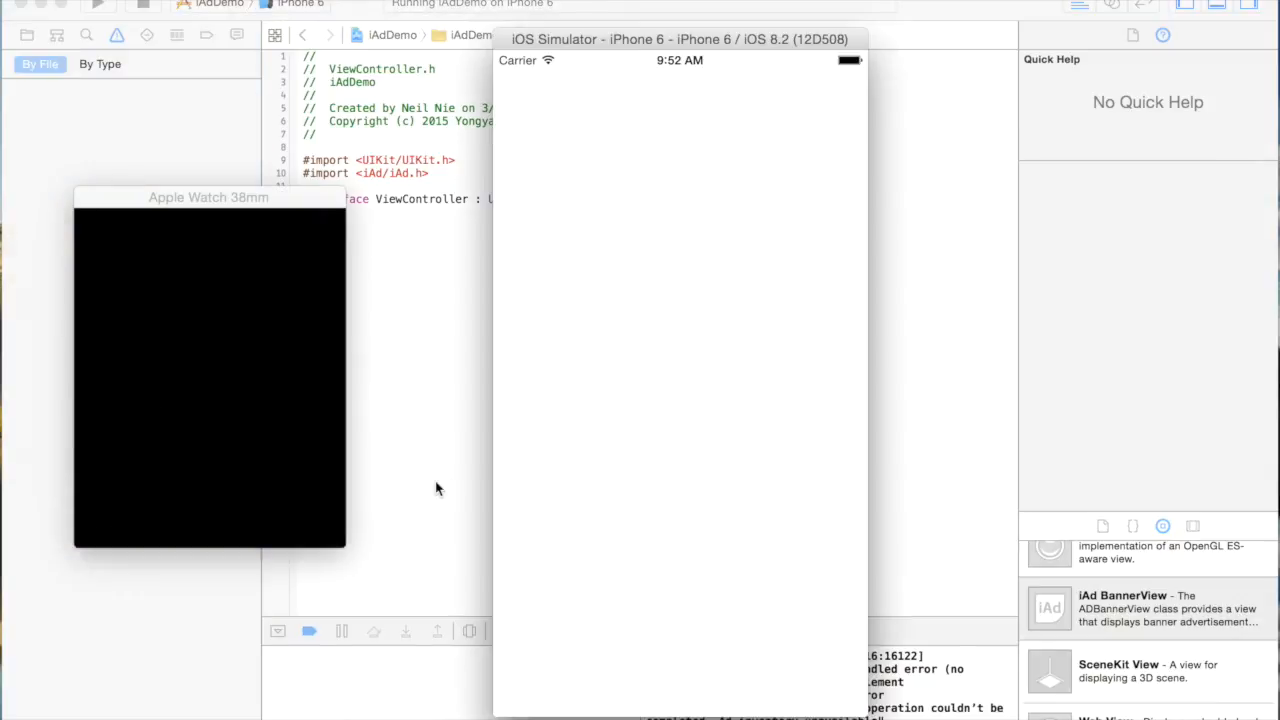
pyautogui.moveTo(630, 483)
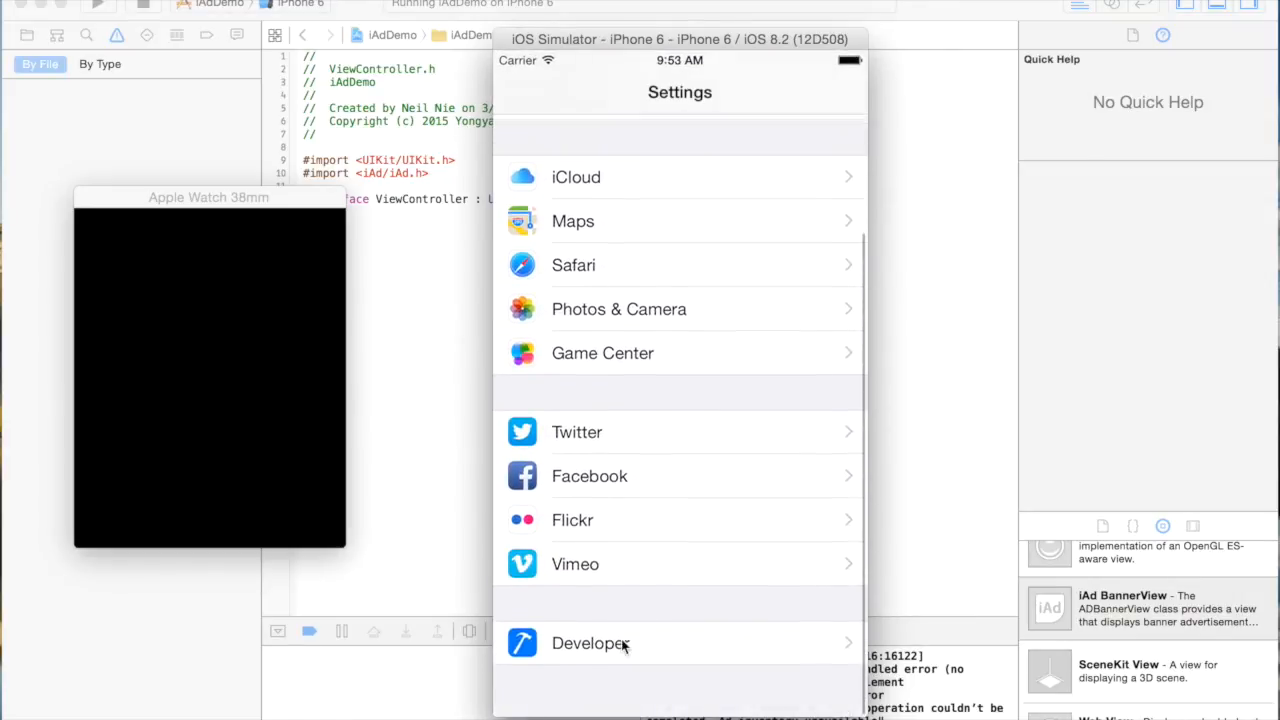
pyautogui.click(590, 643)
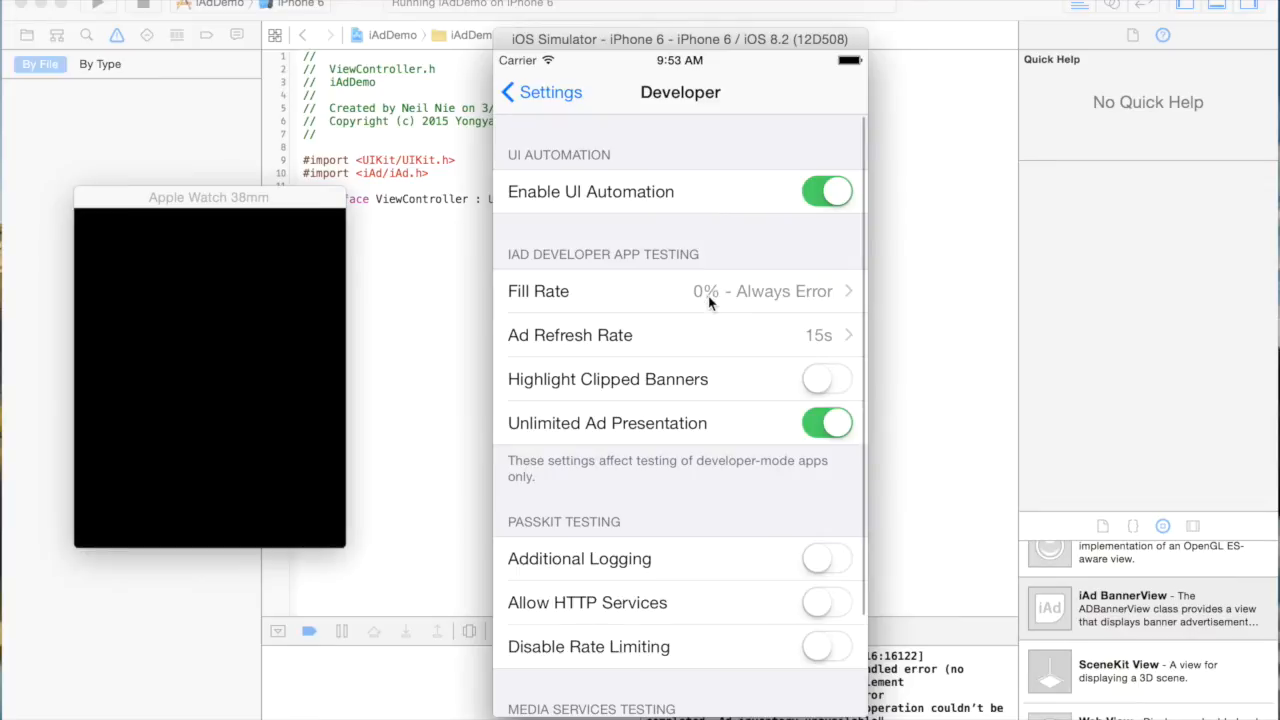
pyautogui.click(680, 291)
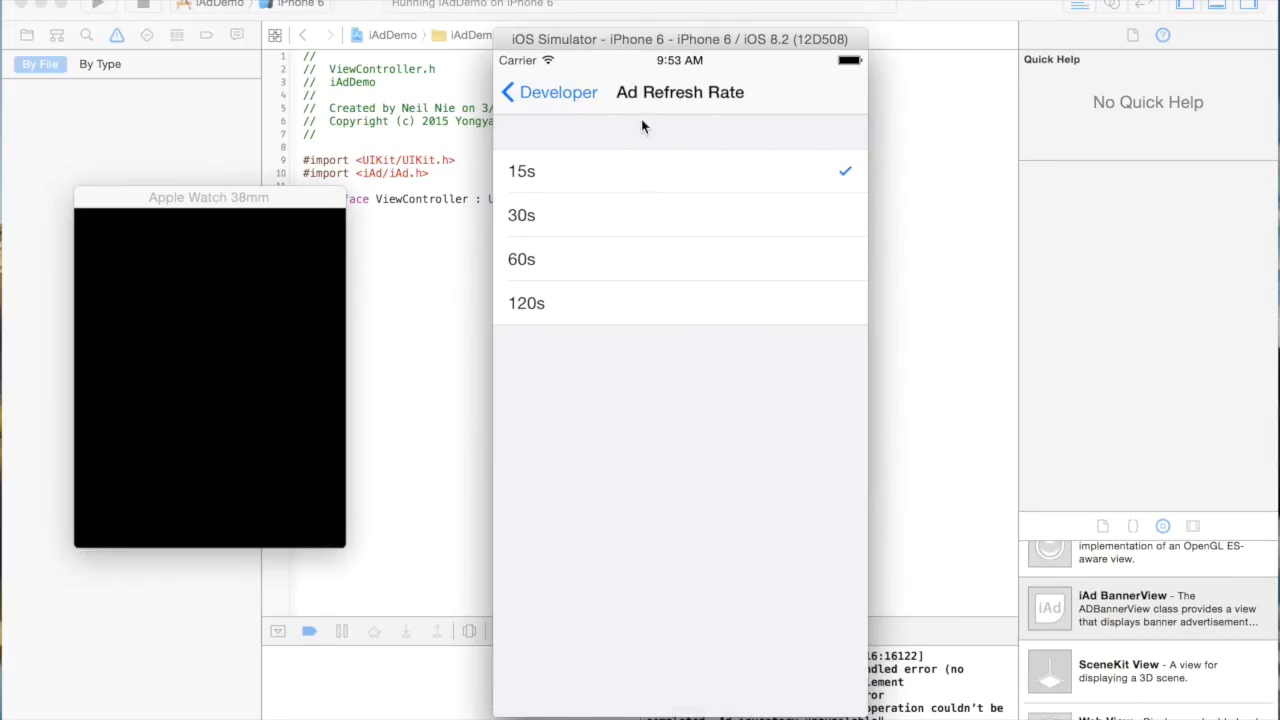
pyautogui.click(548, 92)
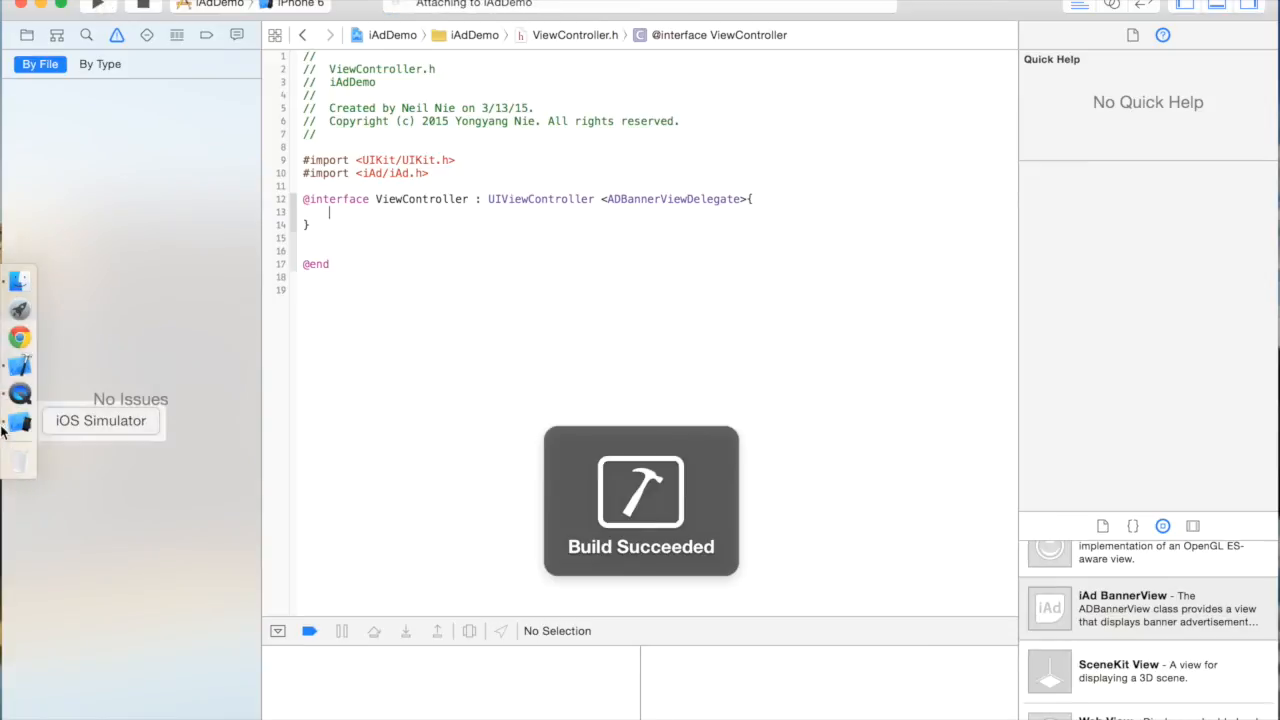
# Bring the iOS Simulator to the front to see the 'You're Connected To iAd' banner
pyautogui.click(98, 6)
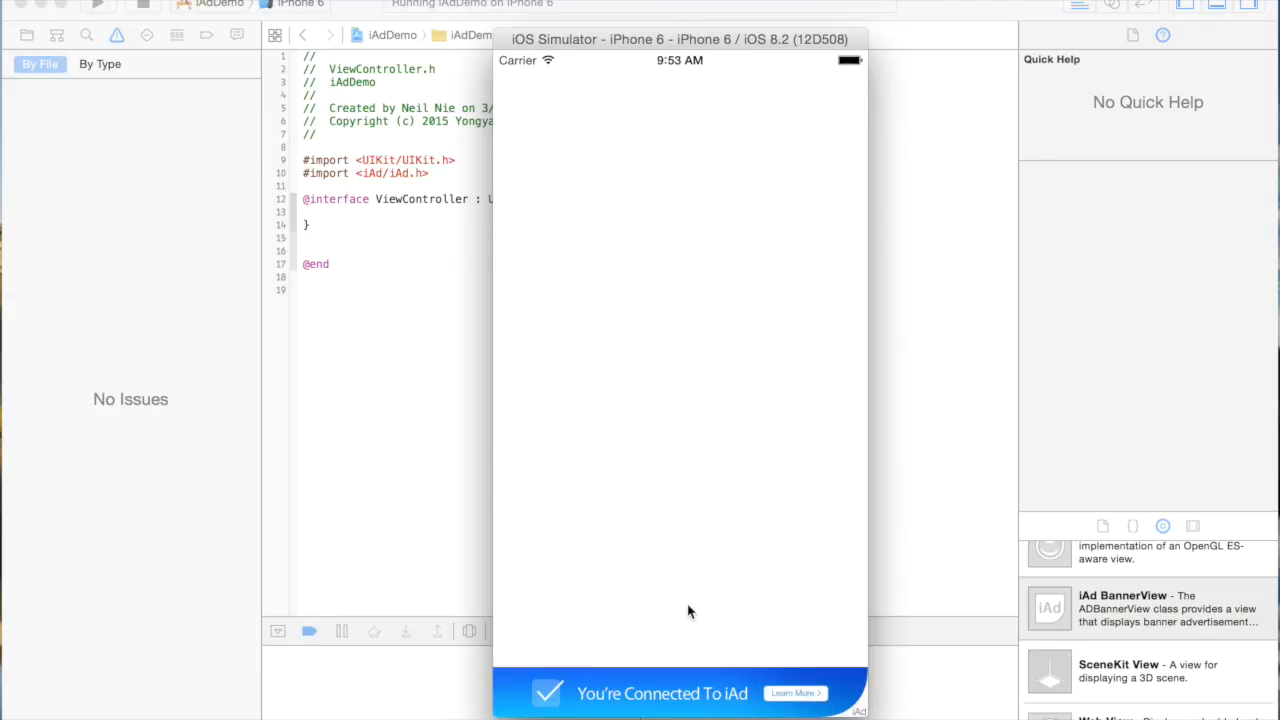
pyautogui.moveTo(435, 438)
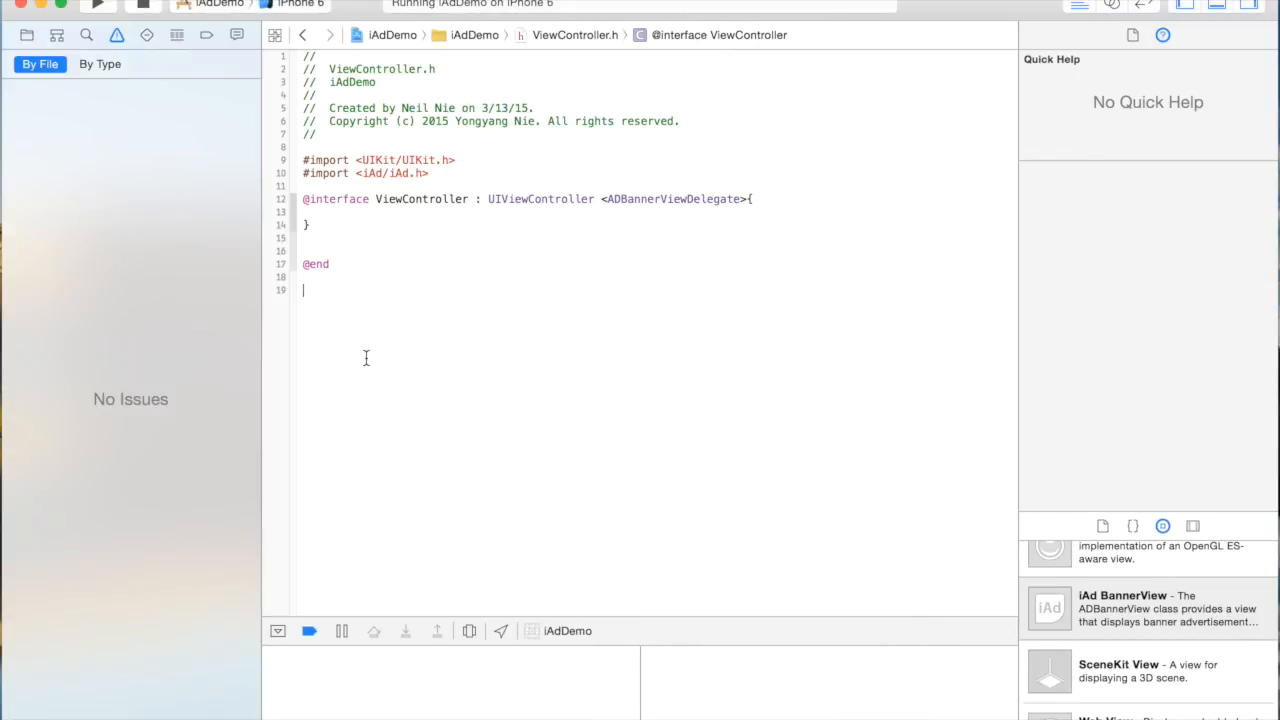
pyautogui.write('//')
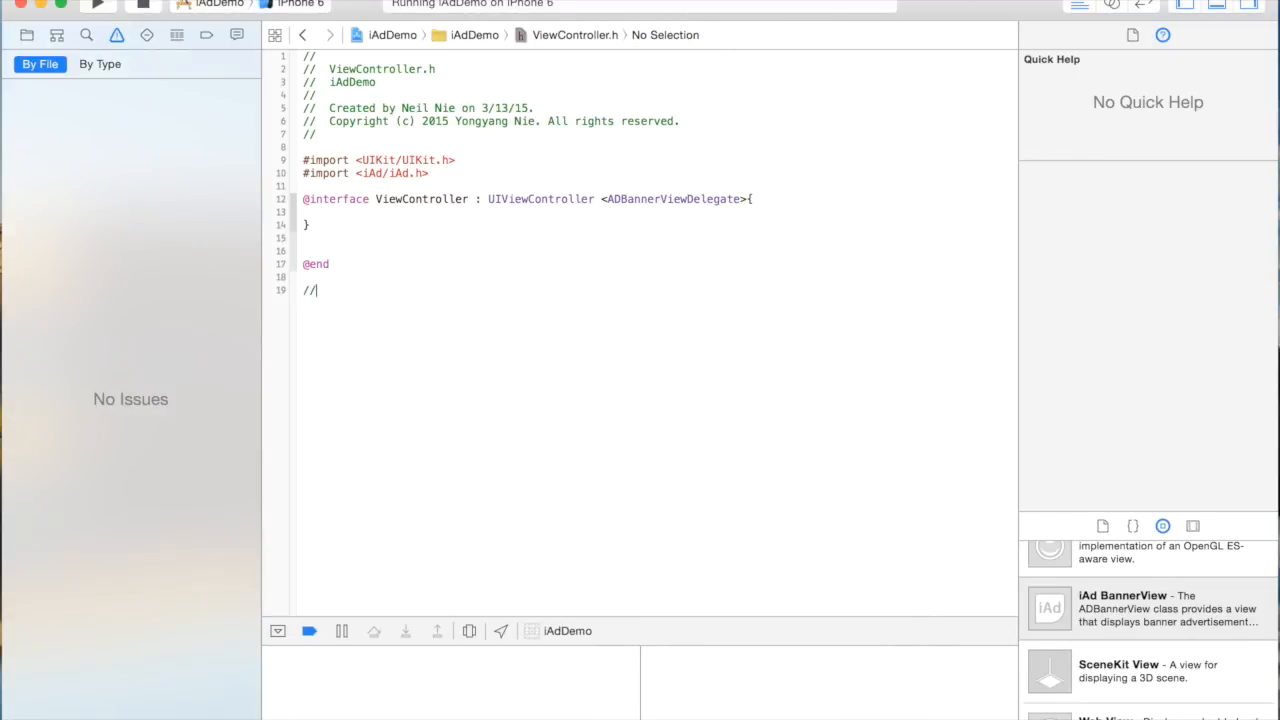
pyautogui.write('Thank')
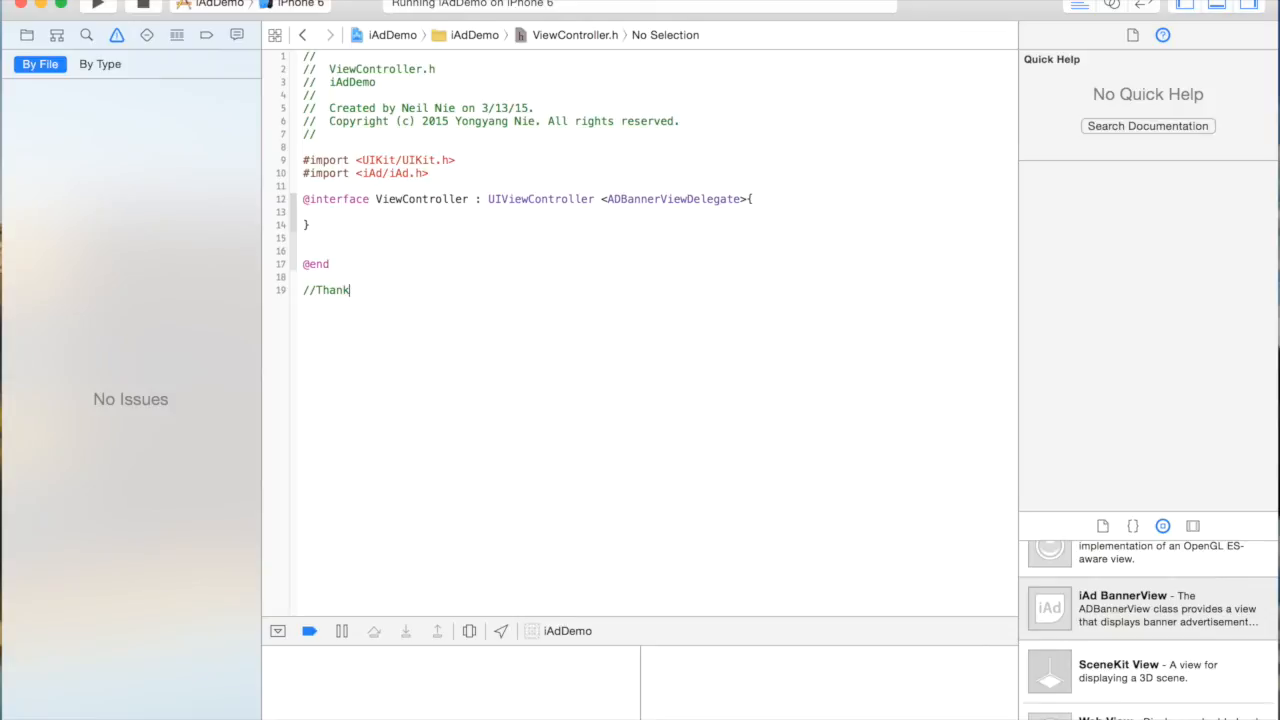